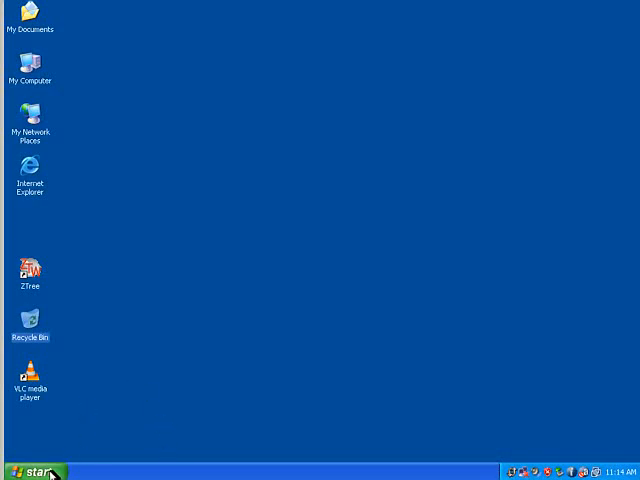
Fill the Run box with C:\project\Xvid-1.2.2-07062009.exe using Browse.
{"action": "left_click", "coordinate": [30, 469]}
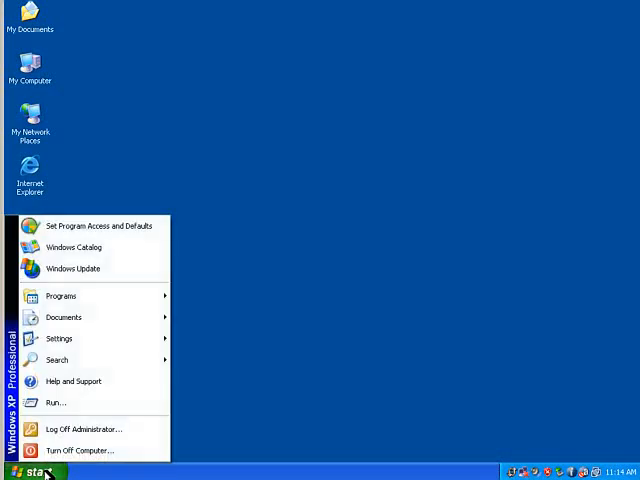
{"action": "left_click", "coordinate": [56, 402]}
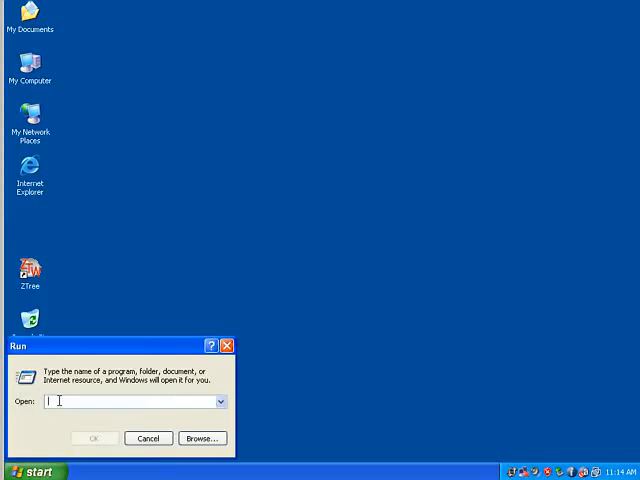
{"action": "left_click", "coordinate": [203, 438]}
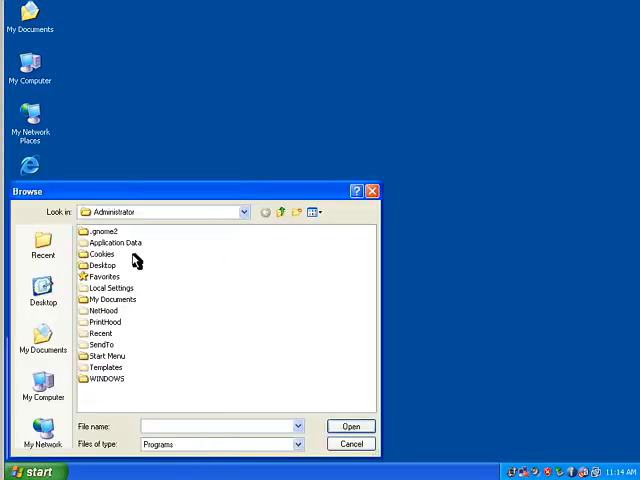
{"action": "mouse_move", "coordinate": [118, 258]}
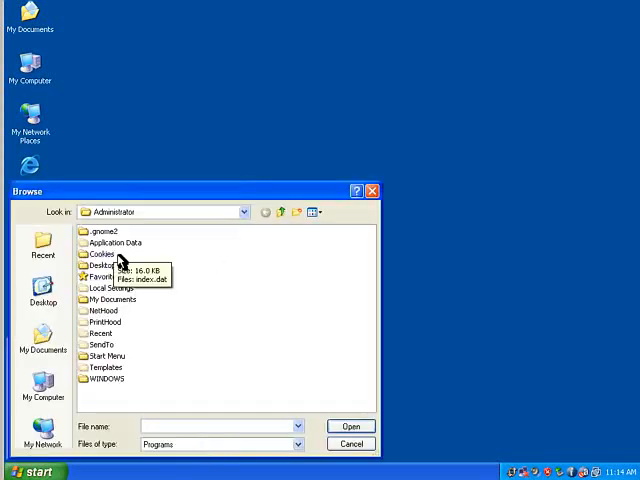
{"action": "left_click", "coordinate": [244, 211]}
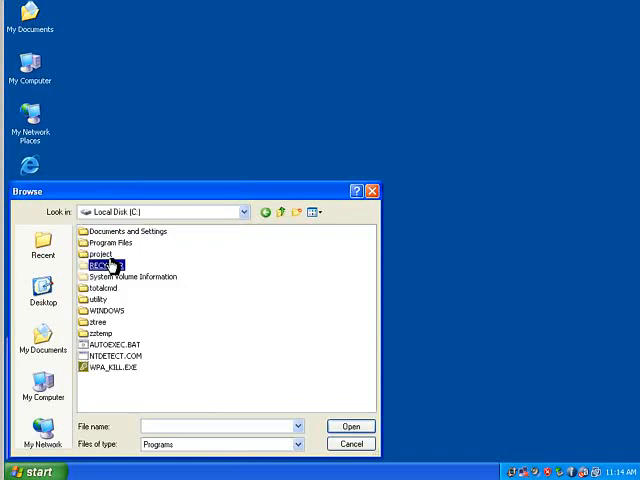
{"action": "double_click", "coordinate": [98, 265]}
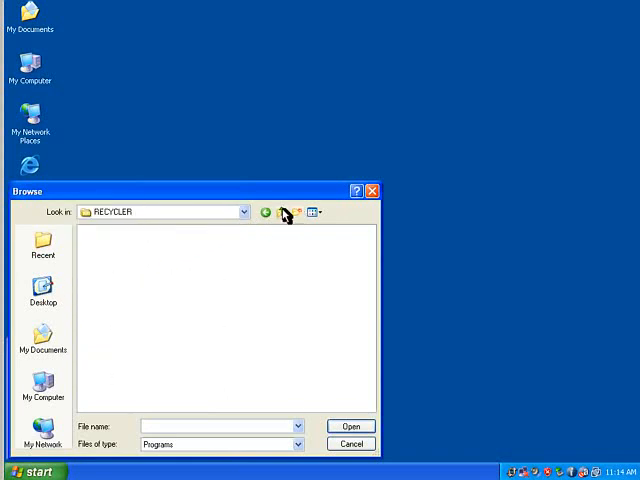
{"action": "left_click", "coordinate": [294, 212]}
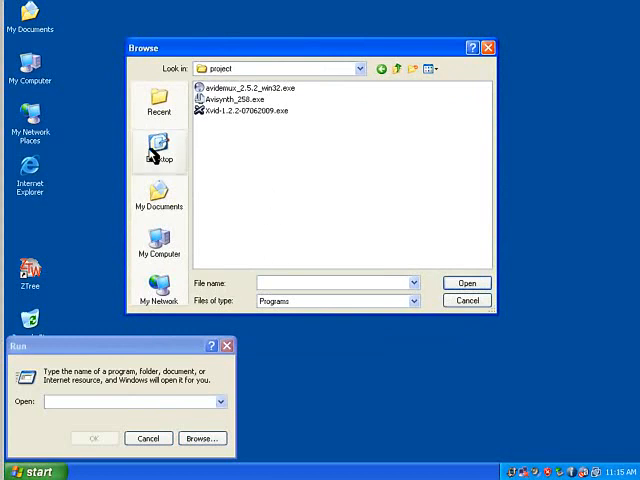
{"action": "left_click", "coordinate": [240, 111]}
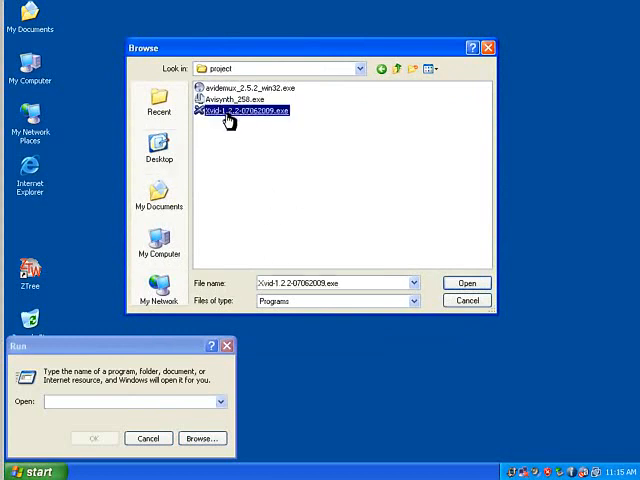
{"action": "left_click", "coordinate": [466, 283]}
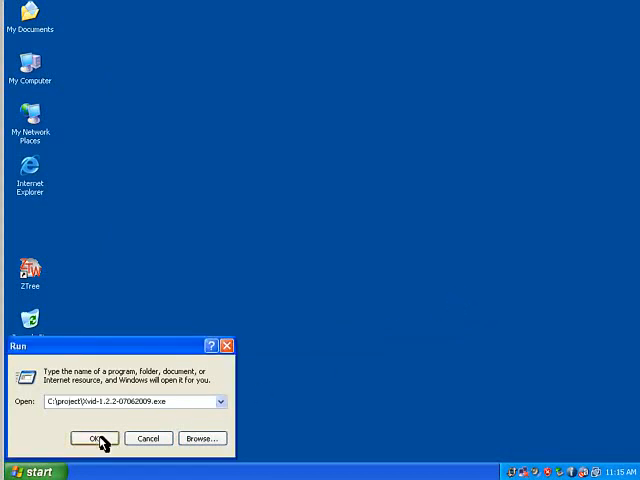
Run Xvid Setup, accept the license, keep 'Decode all supported FourCCs' and install.
{"action": "left_click", "coordinate": [93, 438]}
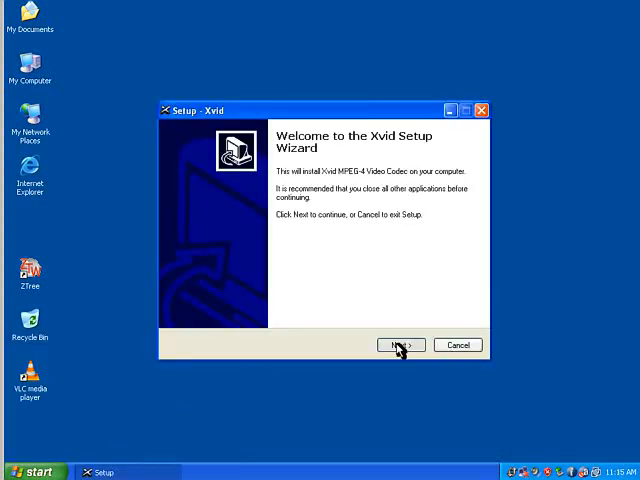
{"action": "left_click", "coordinate": [399, 344]}
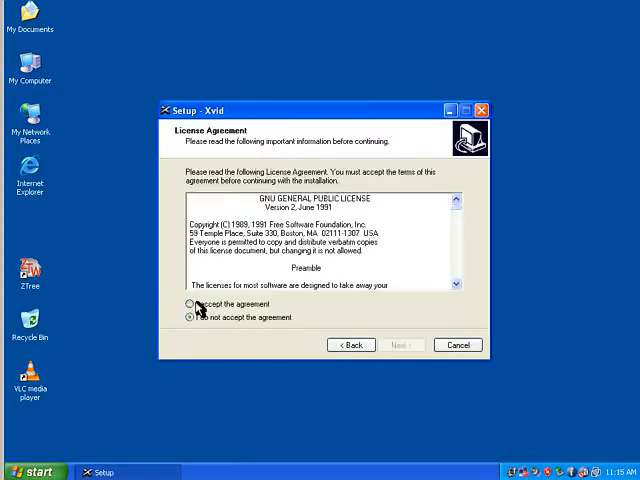
{"action": "left_click", "coordinate": [402, 344]}
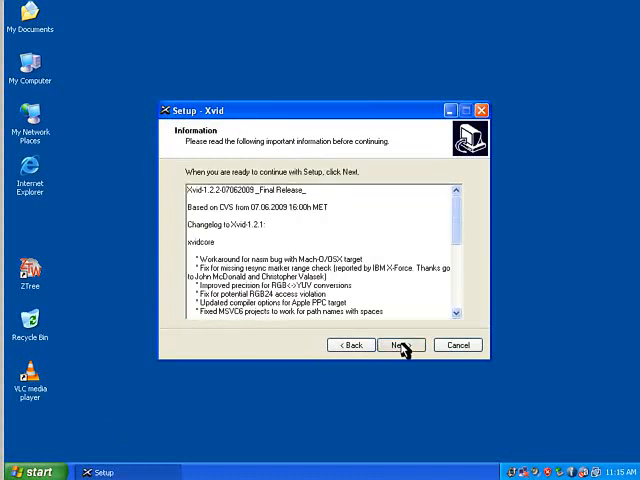
{"action": "left_click", "coordinate": [400, 344]}
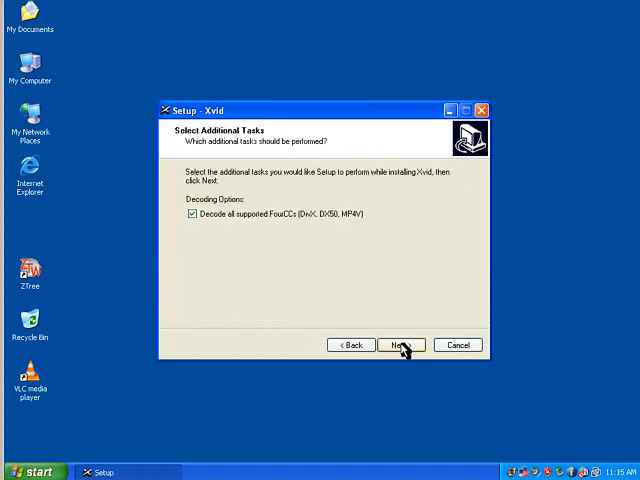
{"action": "left_click", "coordinate": [400, 345]}
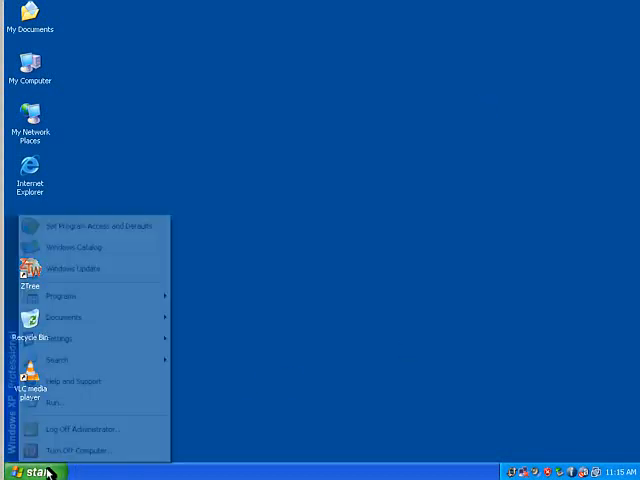
Browse to Avisynth_258.exe in the Run box and launch it.
{"action": "left_click", "coordinate": [52, 403]}
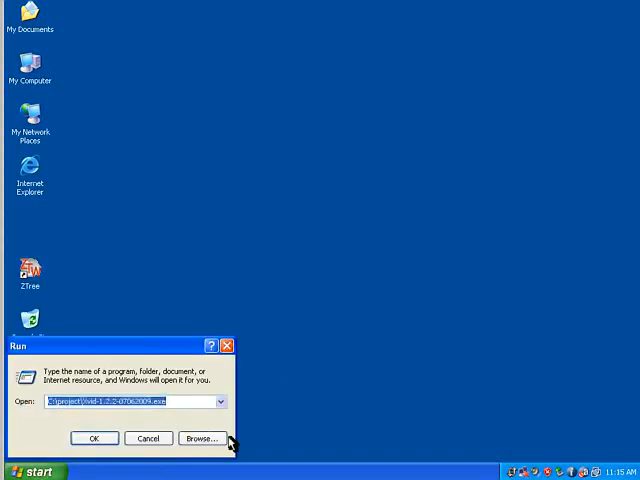
{"action": "left_click", "coordinate": [202, 438]}
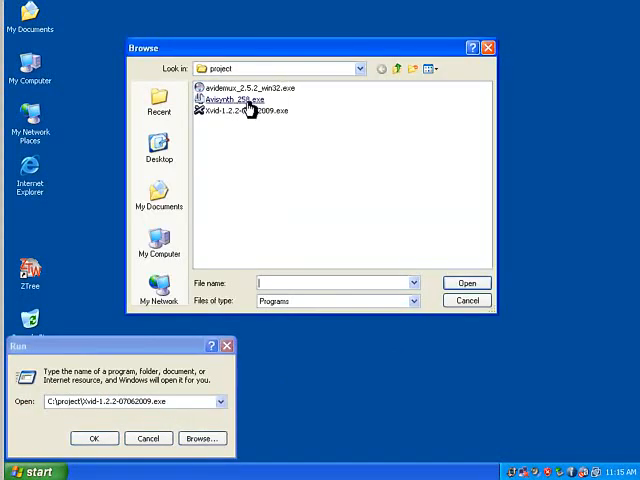
{"action": "left_click", "coordinate": [231, 99]}
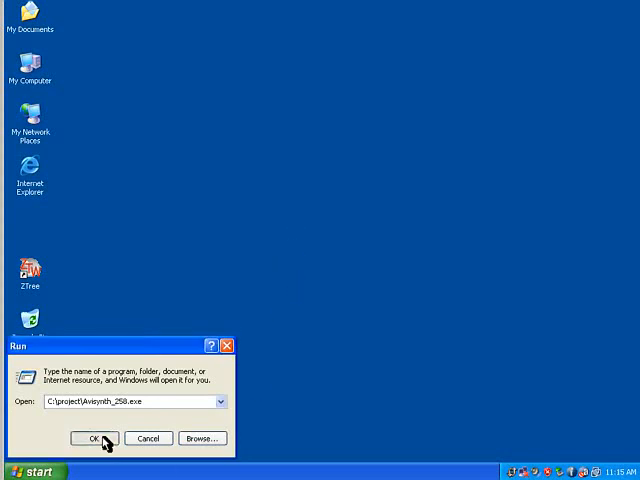
{"action": "left_click", "coordinate": [93, 439]}
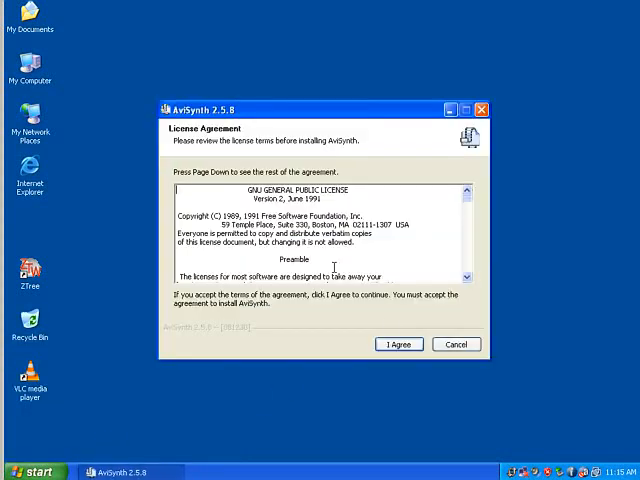
Accept the AviSynth license, exclude Documentation, and install to the default folder.
{"action": "left_click", "coordinate": [398, 344]}
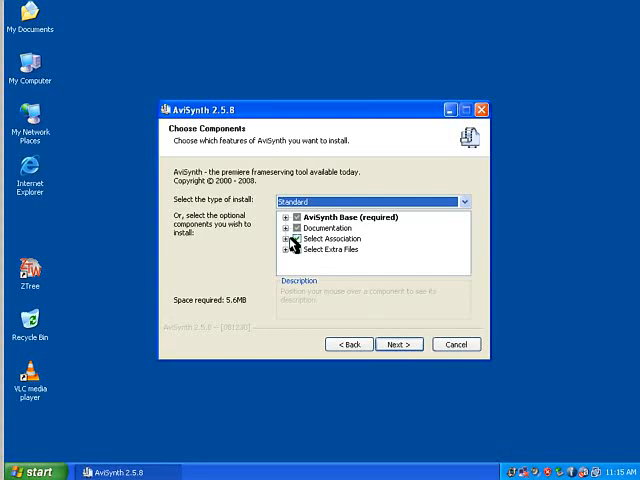
{"action": "left_click", "coordinate": [294, 239]}
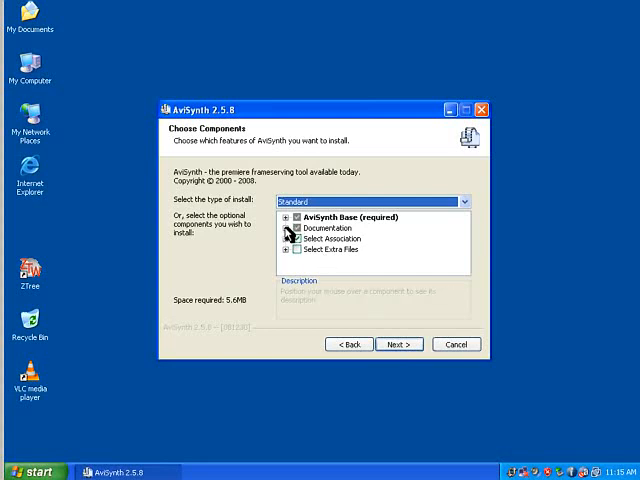
{"action": "left_click", "coordinate": [291, 227]}
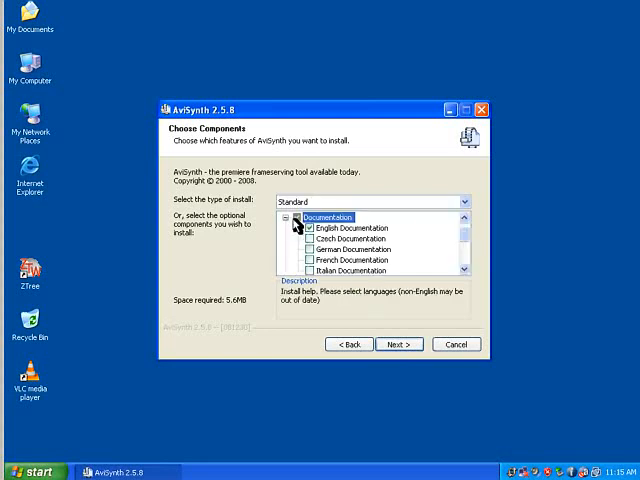
{"action": "left_click", "coordinate": [293, 227]}
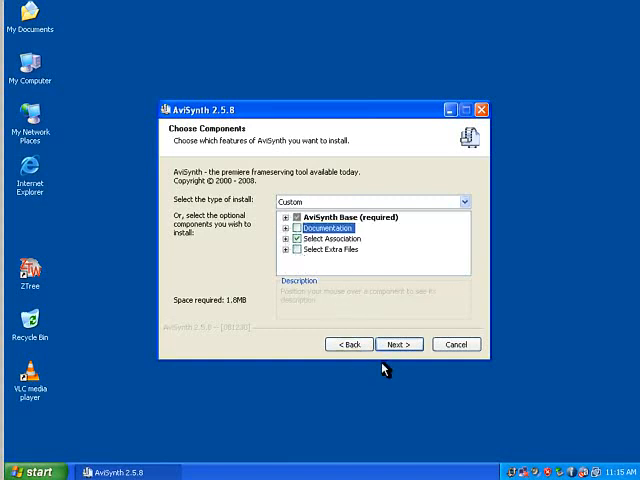
{"action": "left_click", "coordinate": [399, 344]}
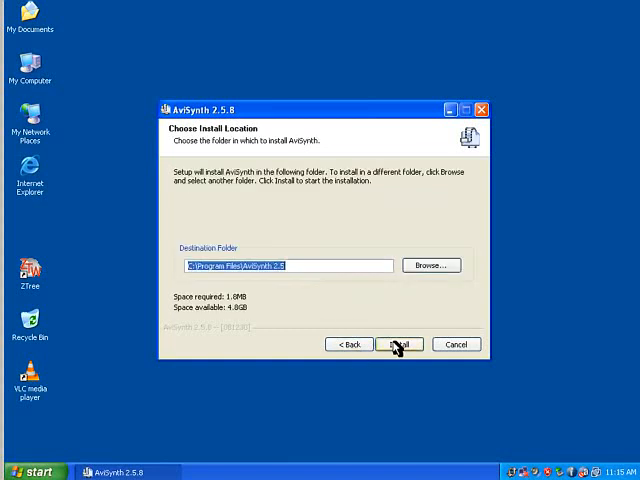
{"action": "left_click", "coordinate": [399, 344]}
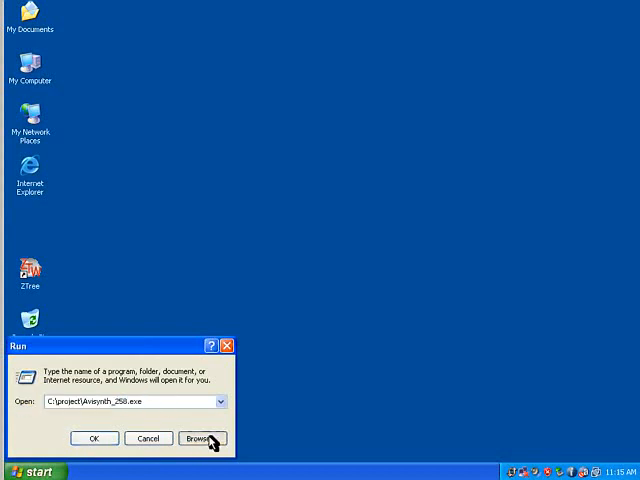
Launch the Avidemux installer, accept the license, and include the Avisynth Proxy component.
{"action": "left_click", "coordinate": [199, 438]}
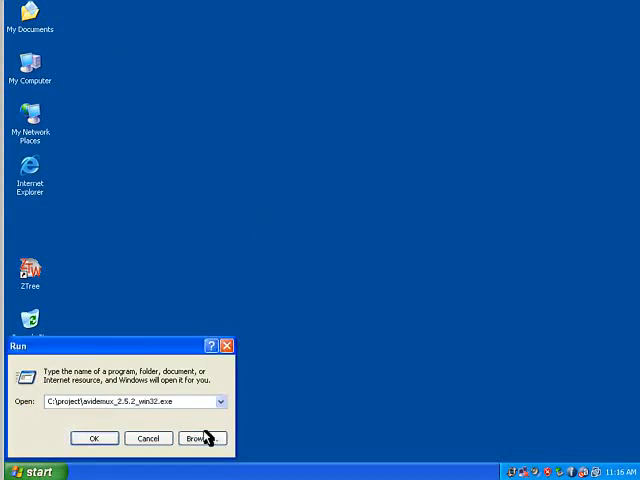
{"action": "left_click", "coordinate": [94, 438]}
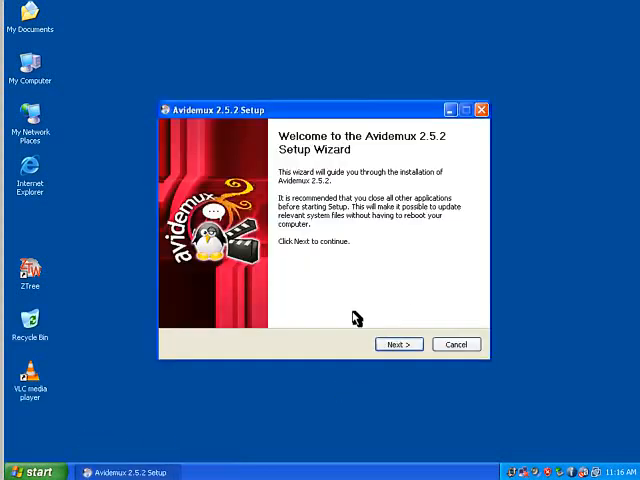
{"action": "left_click", "coordinate": [398, 344]}
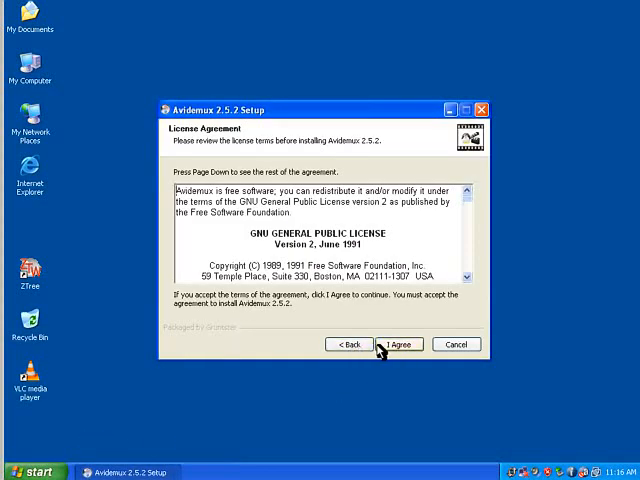
{"action": "left_click", "coordinate": [399, 344]}
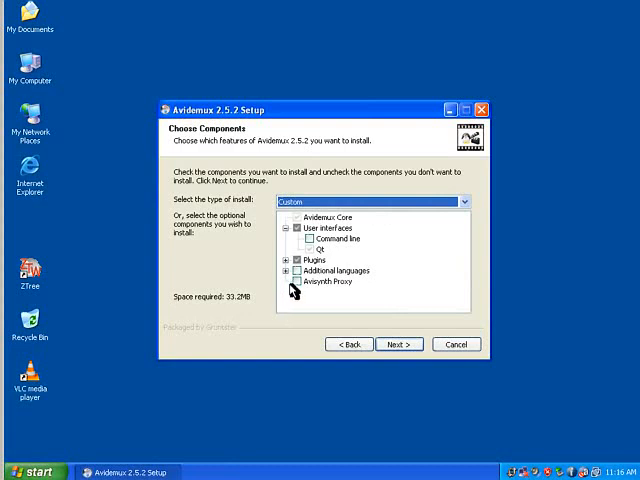
{"action": "left_click", "coordinate": [298, 280]}
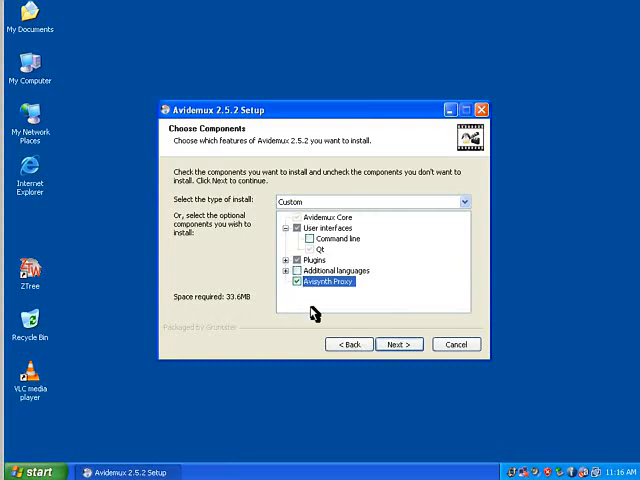
{"action": "left_click", "coordinate": [399, 344]}
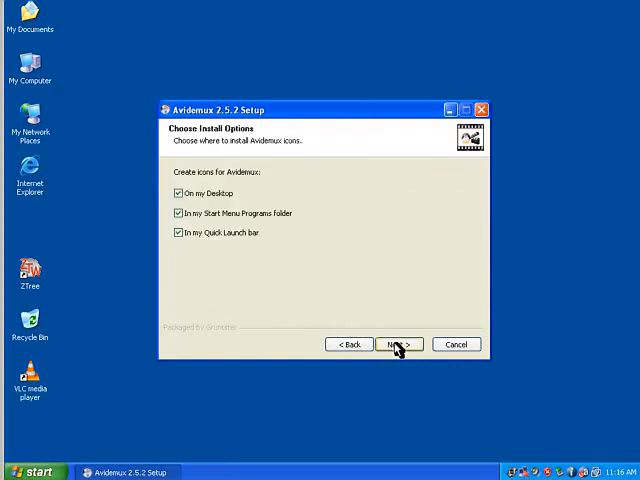
Keep default shortcuts and Start Menu folder, install, then finish without running Avidemux or What's New.
{"action": "left_click", "coordinate": [174, 233]}
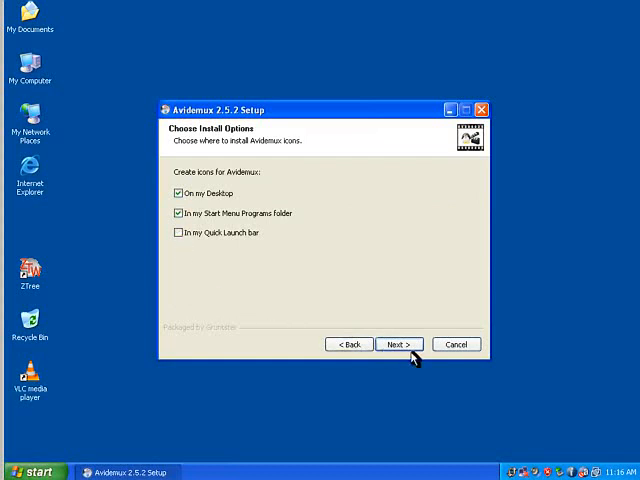
{"action": "left_click", "coordinate": [398, 344]}
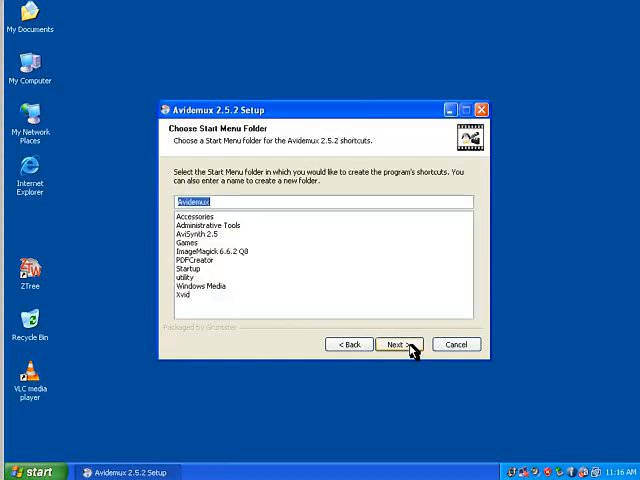
{"action": "left_click", "coordinate": [399, 344]}
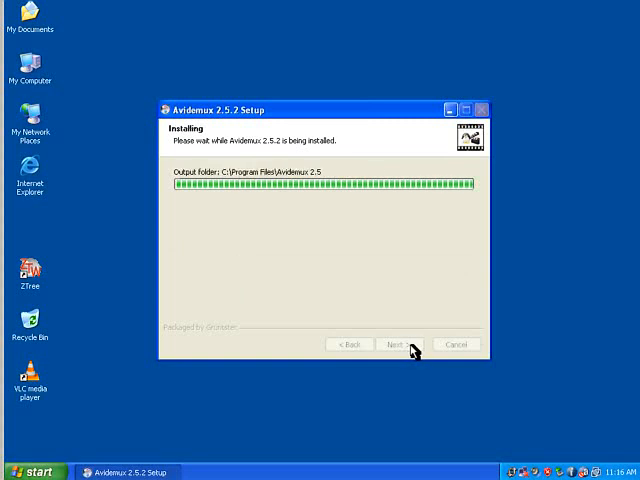
{"action": "left_click", "coordinate": [399, 344]}
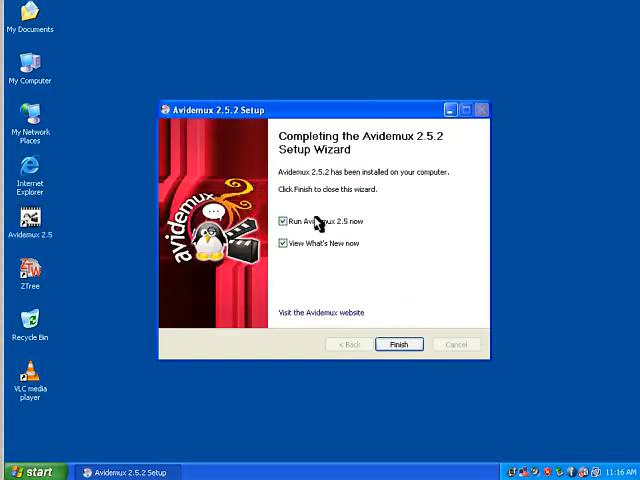
{"action": "left_click", "coordinate": [284, 221]}
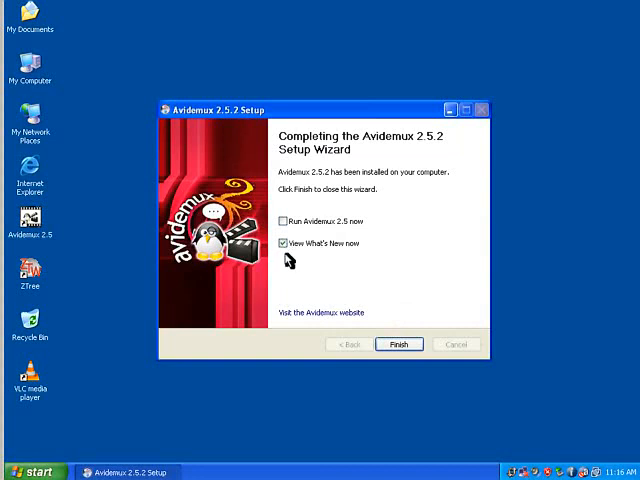
{"action": "left_click", "coordinate": [284, 243]}
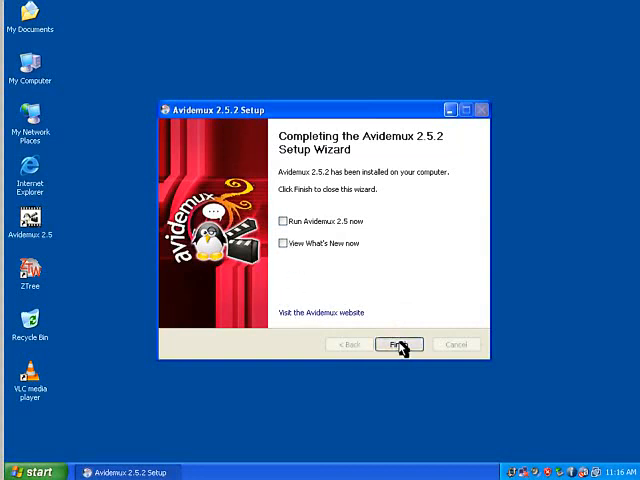
{"action": "left_click", "coordinate": [398, 344]}
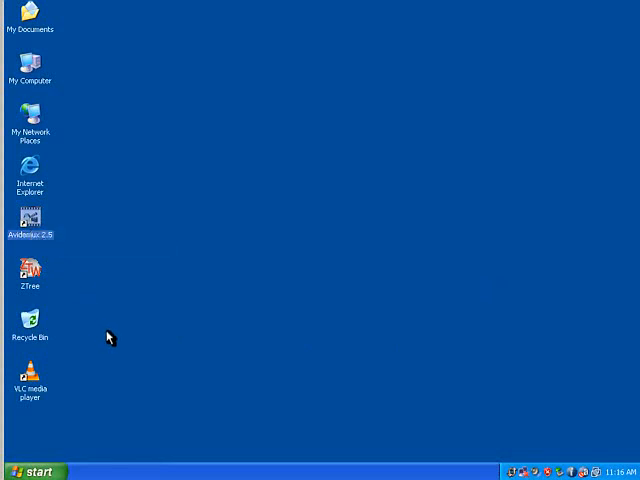
{"action": "mouse_move", "coordinate": [100, 362]}
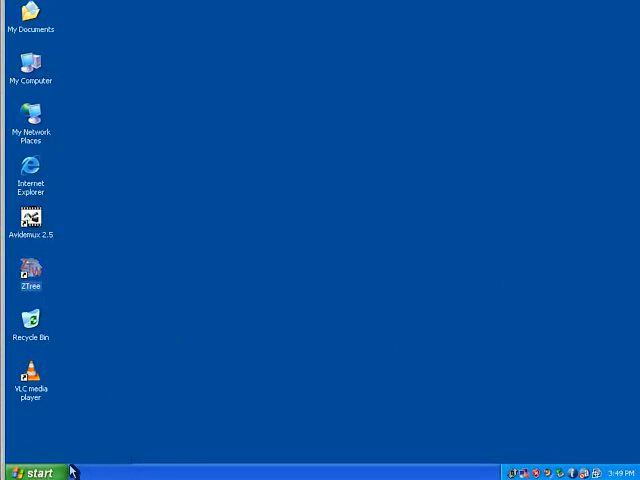
{"action": "mouse_move", "coordinate": [78, 310]}
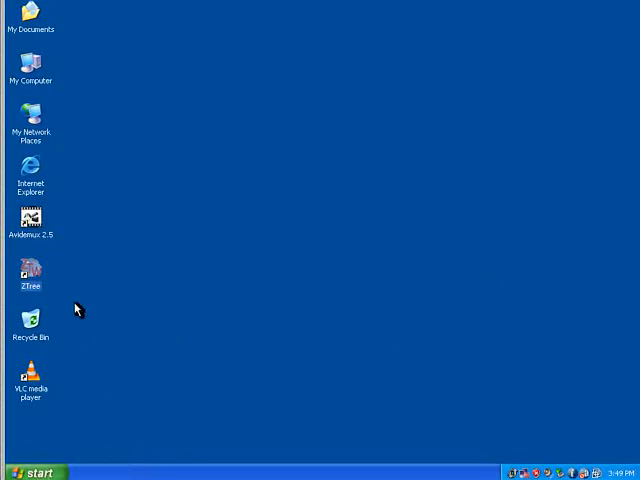
Start Avidemux 2.5 from its desktop icon.
{"action": "left_click", "coordinate": [31, 218]}
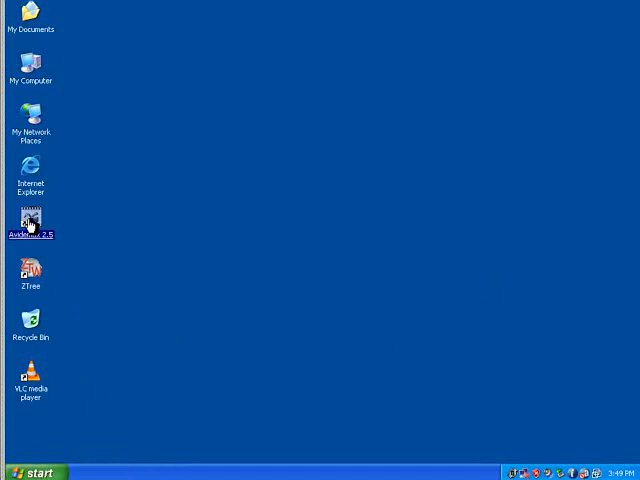
{"action": "mouse_move", "coordinate": [243, 228]}
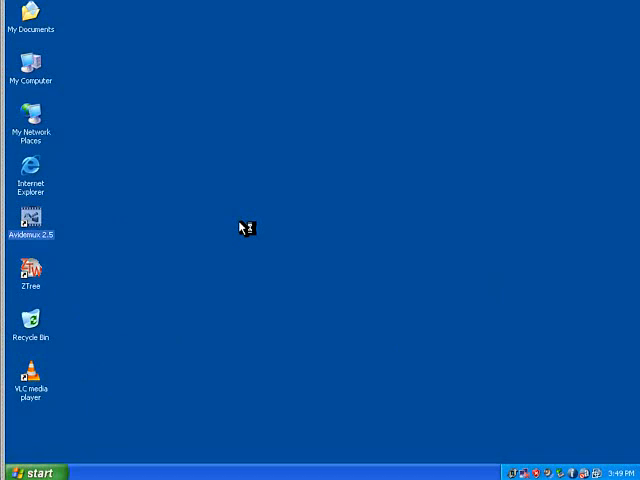
{"action": "double_click", "coordinate": [31, 217]}
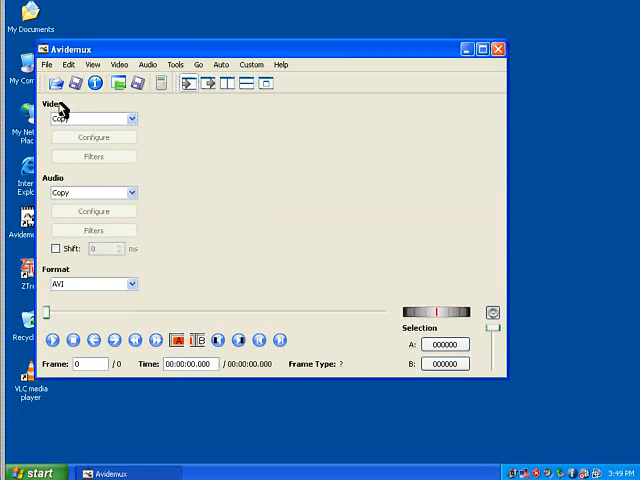
Open C:\project\sdc10151.avi through File > Open.
{"action": "left_click", "coordinate": [47, 64]}
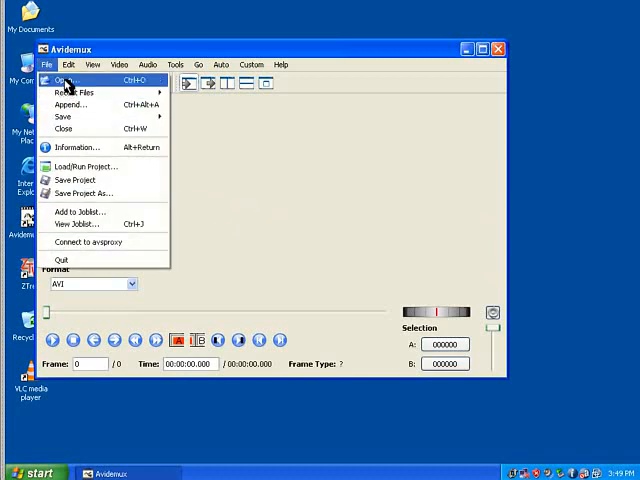
{"action": "left_click", "coordinate": [64, 80]}
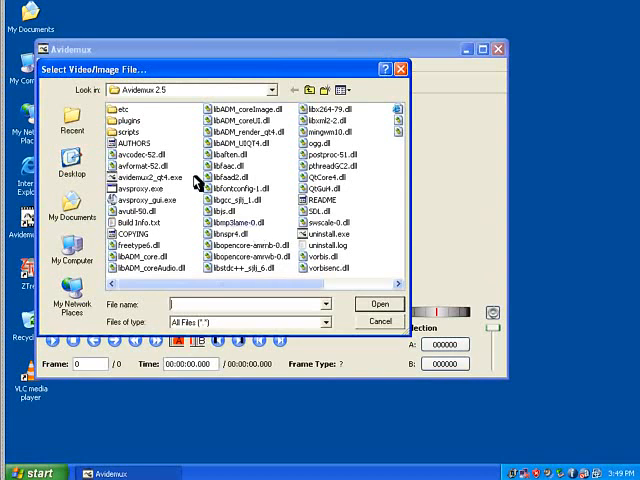
{"action": "left_click", "coordinate": [294, 90]}
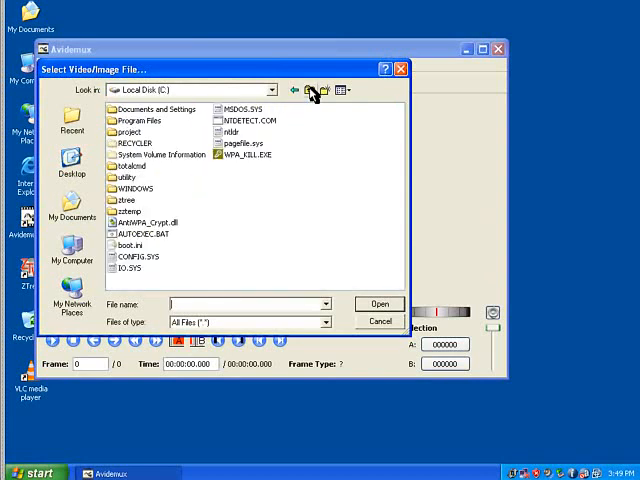
{"action": "double_click", "coordinate": [128, 131]}
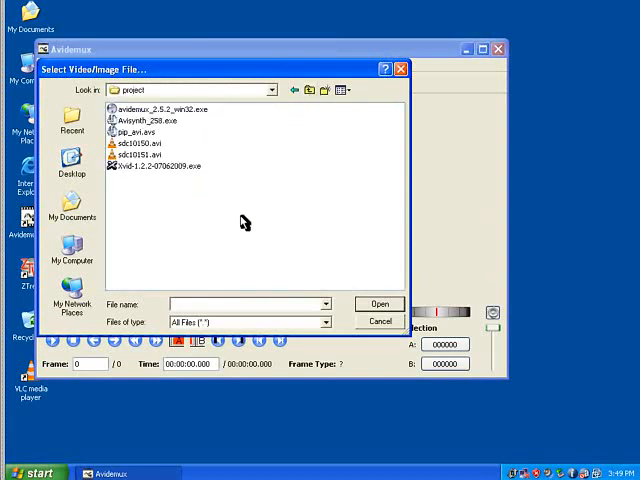
{"action": "left_click", "coordinate": [135, 155]}
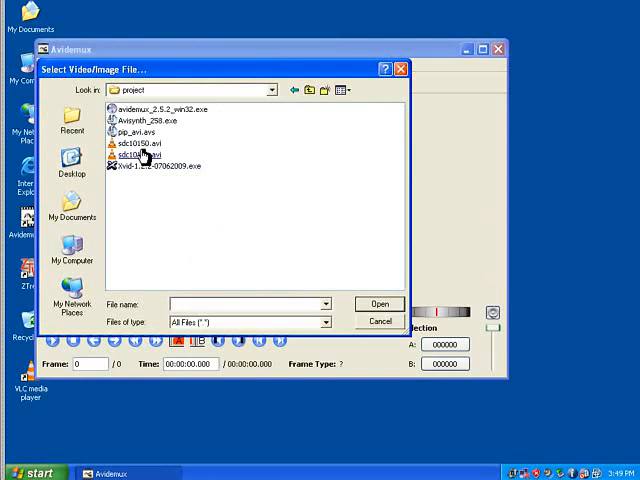
{"action": "left_click", "coordinate": [135, 155]}
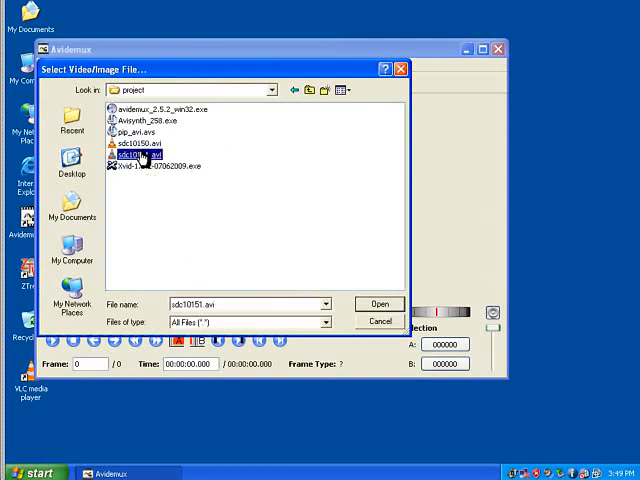
{"action": "left_click", "coordinate": [380, 304]}
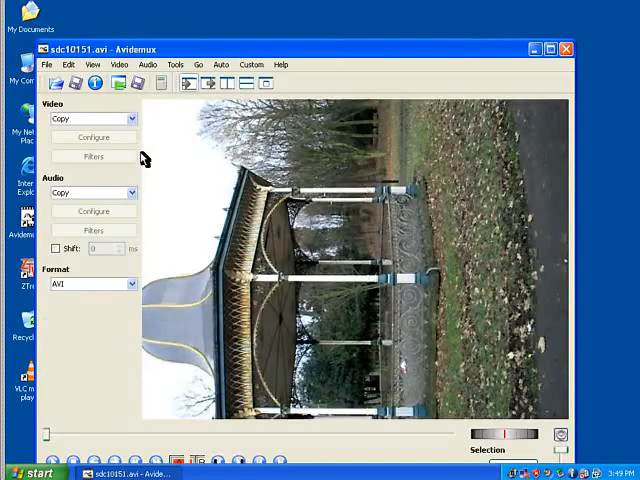
{"action": "mouse_move", "coordinate": [195, 103]}
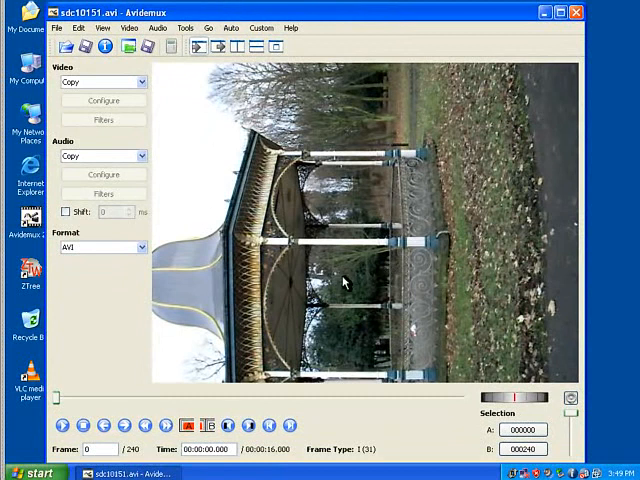
{"action": "mouse_move", "coordinate": [110, 439]}
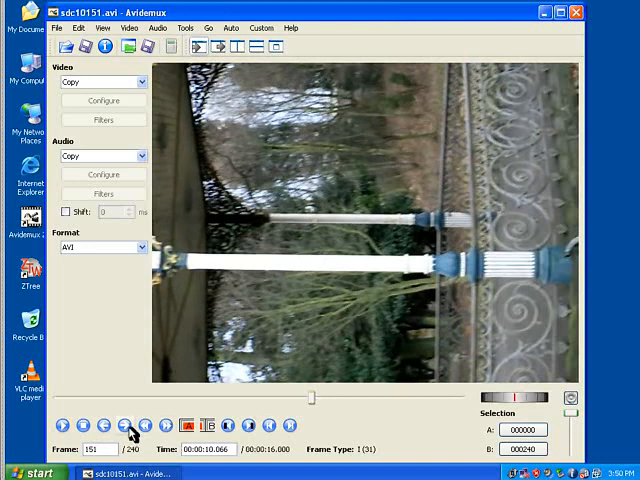
Step to frame 150 and set the B marker there.
{"action": "left_click", "coordinate": [124, 425]}
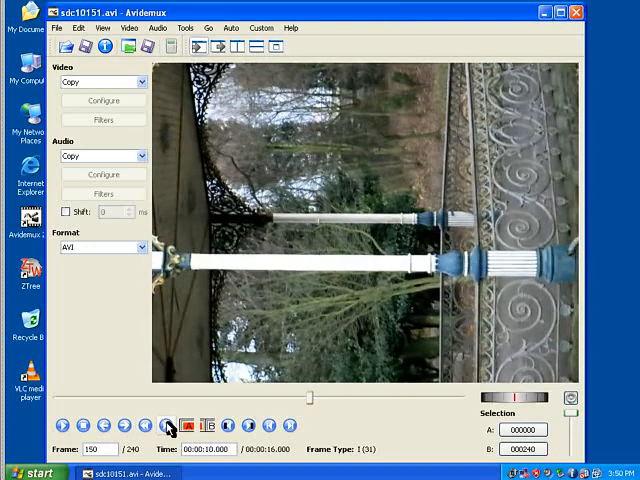
{"action": "left_click", "coordinate": [206, 425]}
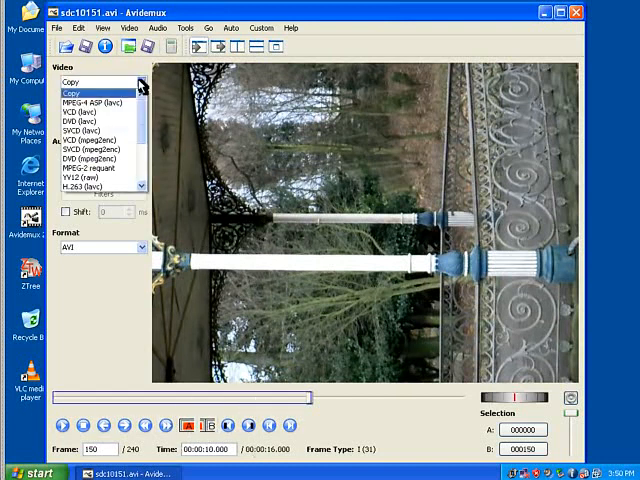
Select MPEG-4 ASP (Xvid) video output and open its configuration on the Frame tab.
{"action": "scroll", "scroll_direction": "down", "scroll_amount": 3}
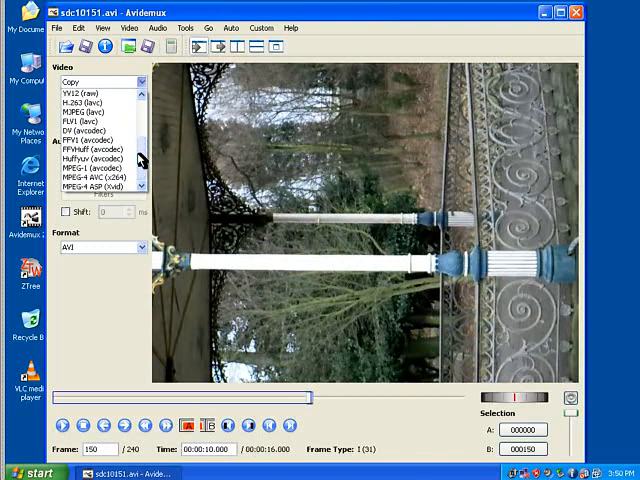
{"action": "left_click", "coordinate": [100, 187]}
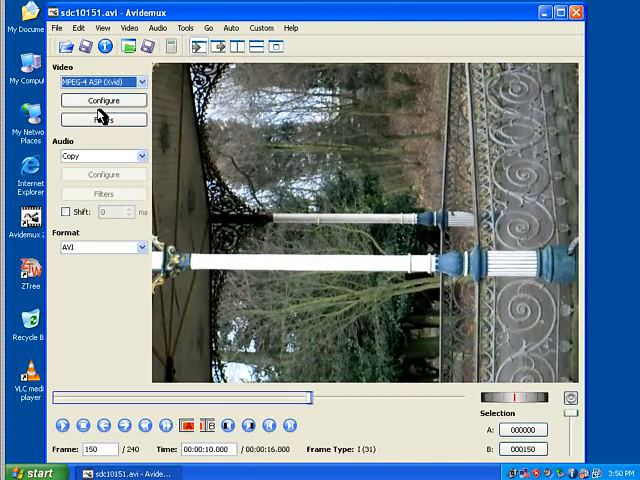
{"action": "left_click", "coordinate": [100, 100]}
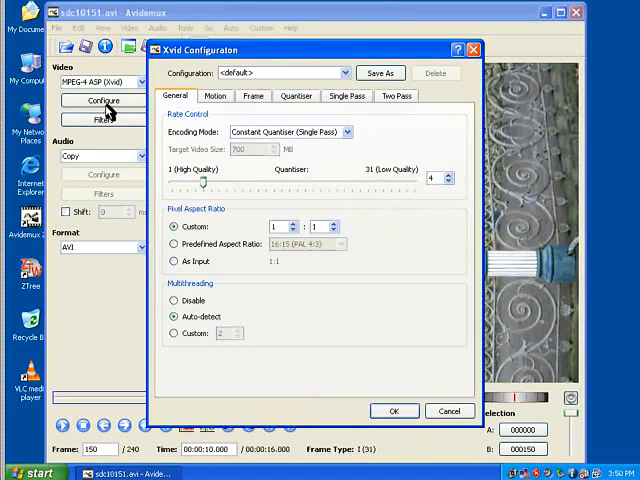
{"action": "mouse_move", "coordinate": [167, 147]}
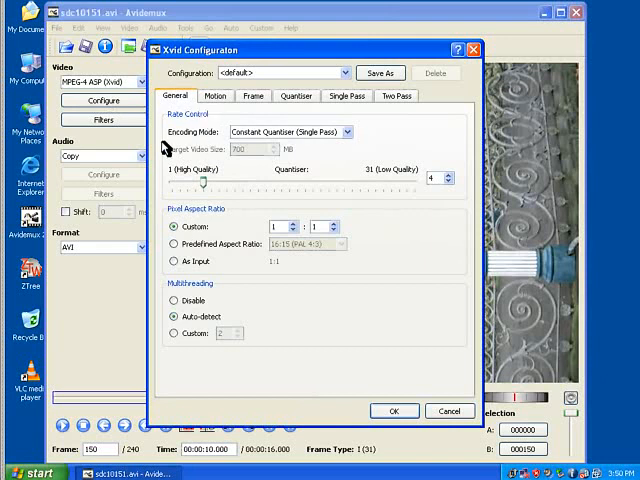
{"action": "left_click", "coordinate": [215, 95]}
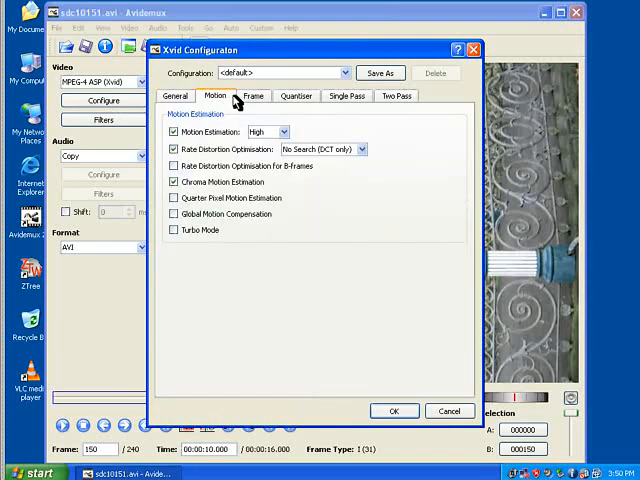
{"action": "left_click", "coordinate": [256, 96]}
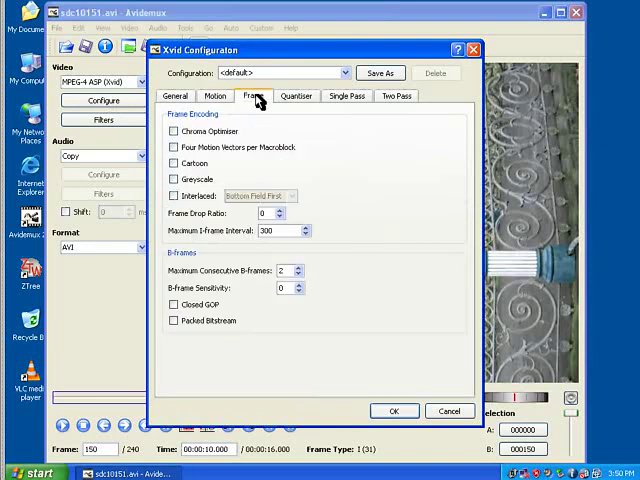
{"action": "mouse_move", "coordinate": [202, 237]}
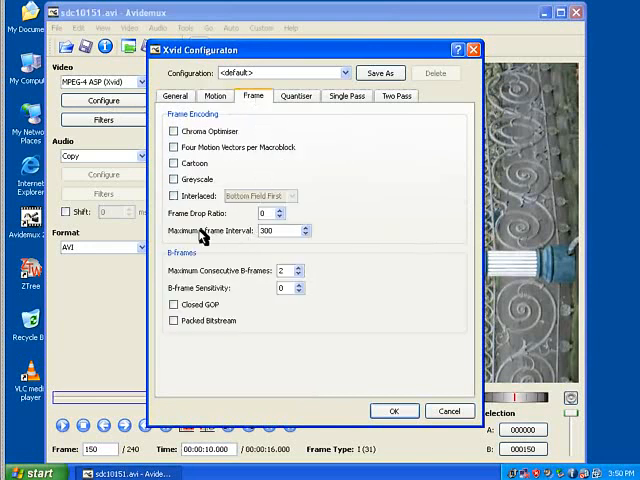
{"action": "mouse_move", "coordinate": [313, 242]}
{"action": "type", "text": "10"}
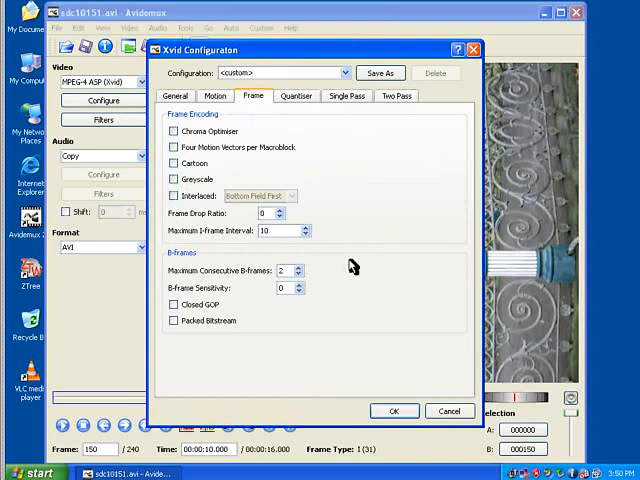
{"action": "mouse_move", "coordinate": [409, 428]}
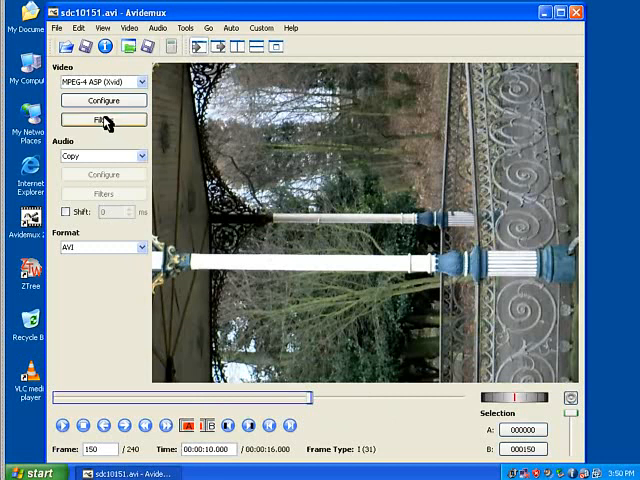
Add a Resize filter at 50 percent, scaling 640×480 to 320×240.
{"action": "left_click", "coordinate": [103, 119]}
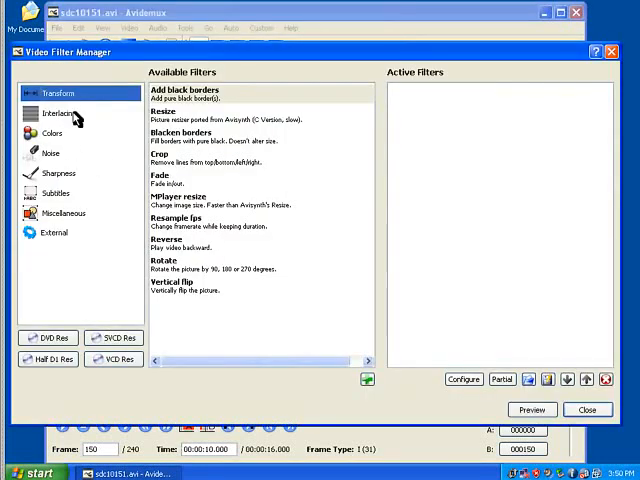
{"action": "mouse_move", "coordinate": [190, 263]}
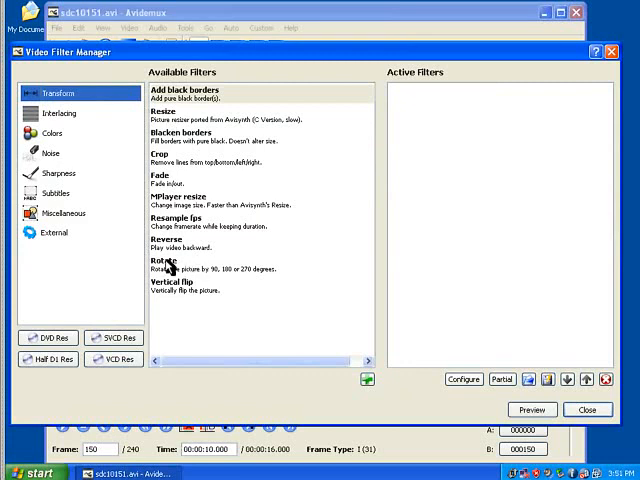
{"action": "left_click", "coordinate": [180, 200]}
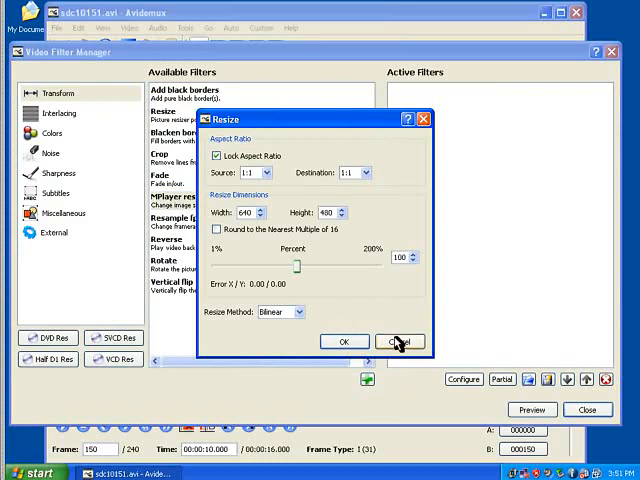
{"action": "left_click", "coordinate": [399, 341]}
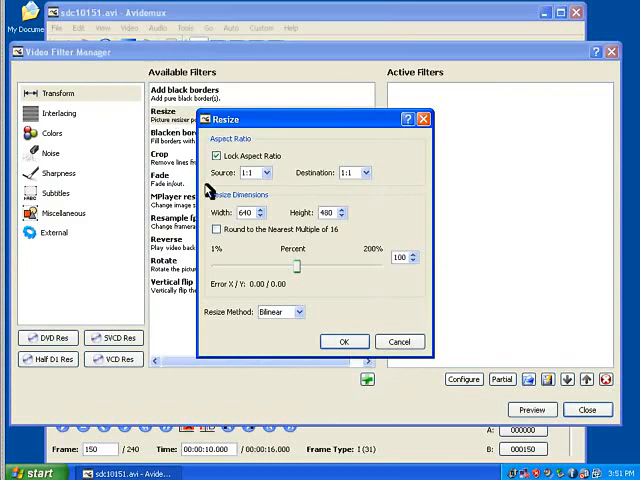
{"action": "mouse_move", "coordinate": [256, 216]}
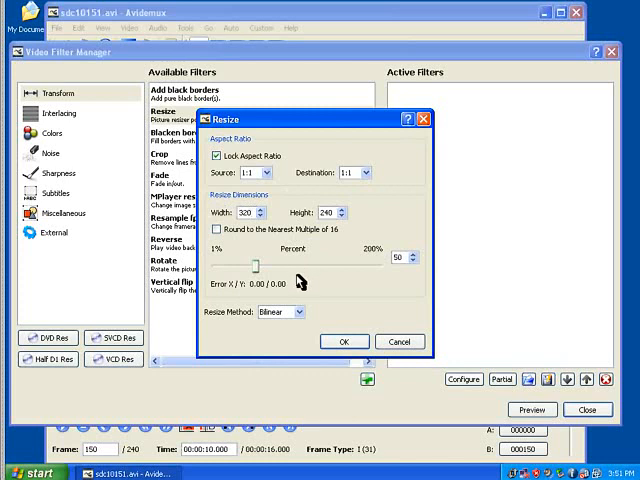
{"action": "mouse_move", "coordinate": [340, 262]}
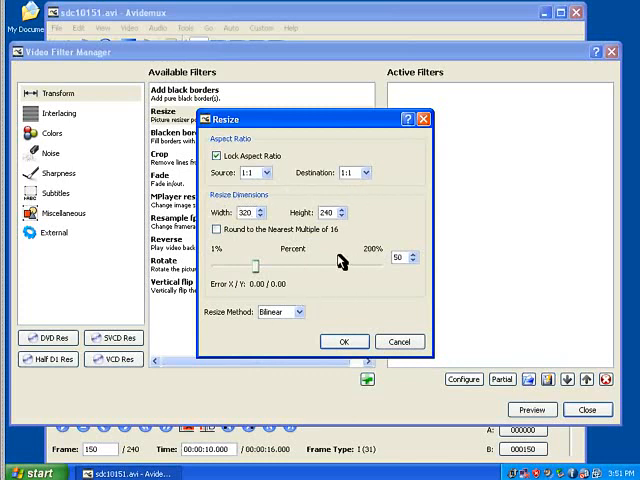
{"action": "left_click", "coordinate": [343, 341]}
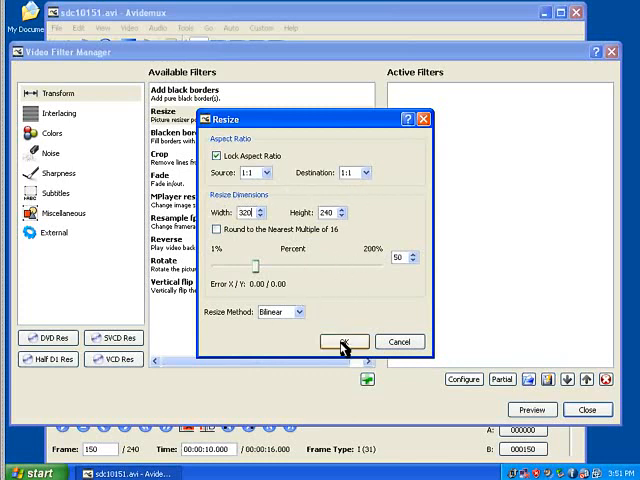
{"action": "left_click", "coordinate": [342, 341]}
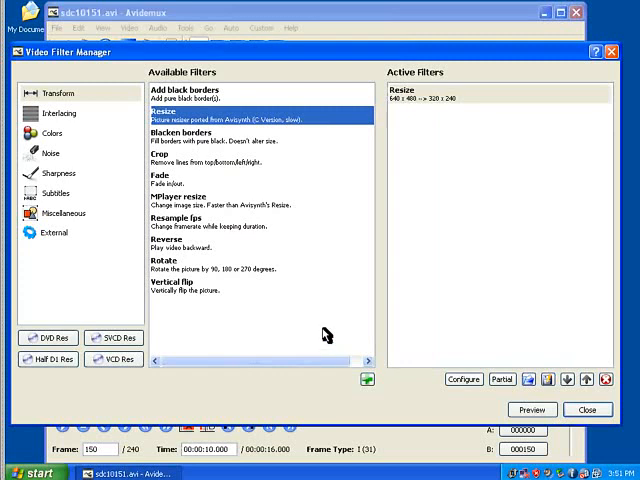
{"action": "mouse_move", "coordinate": [218, 218]}
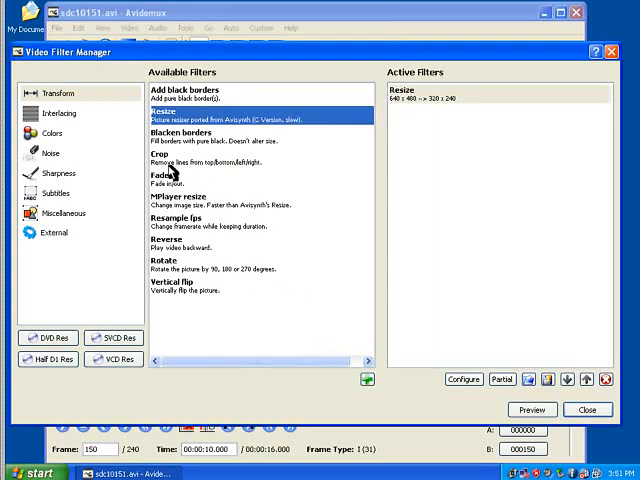
Add a 90-degree Rotate filter and close the Video Filter Manager.
{"action": "double_click", "coordinate": [164, 263]}
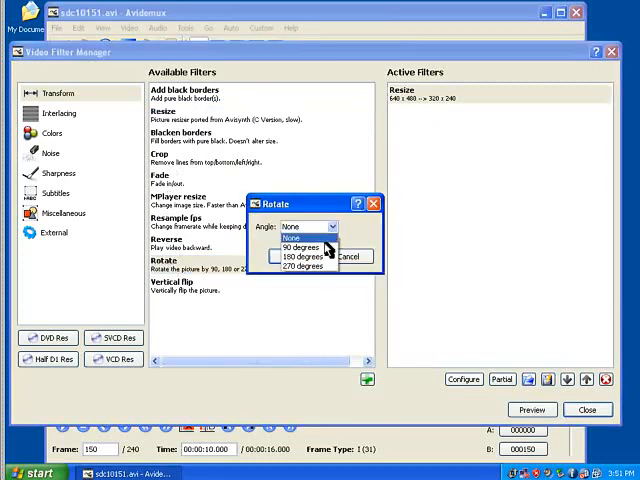
{"action": "left_click", "coordinate": [296, 247]}
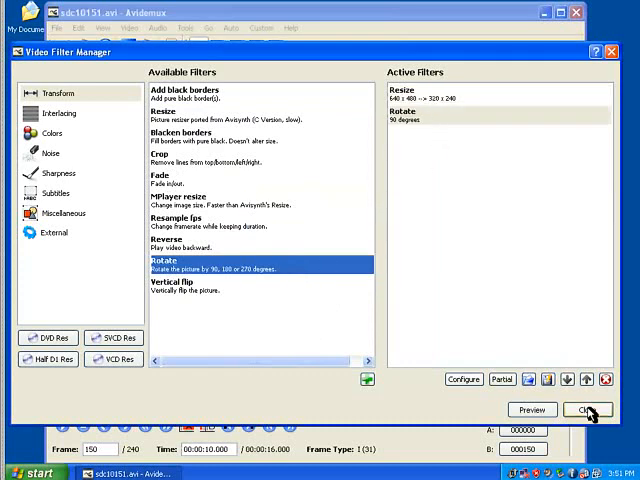
{"action": "left_click", "coordinate": [587, 407]}
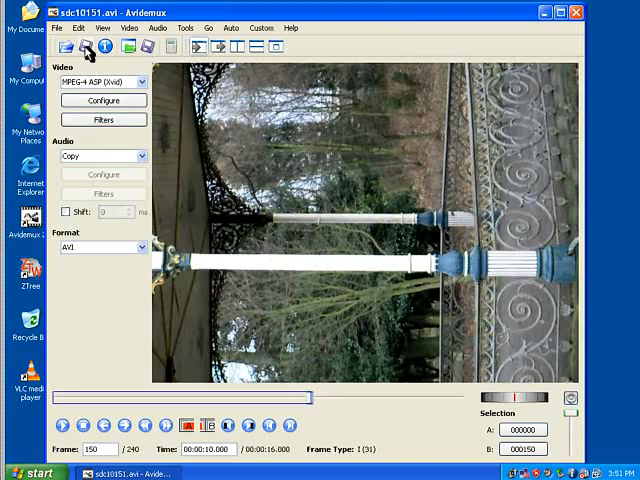
{"action": "mouse_move", "coordinate": [83, 48]}
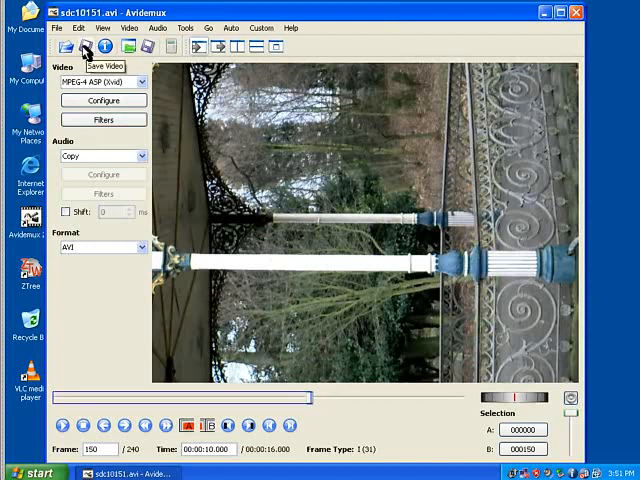
Save the resized, rotated clip into C:\project under the name b.avi.
{"action": "left_click", "coordinate": [84, 46]}
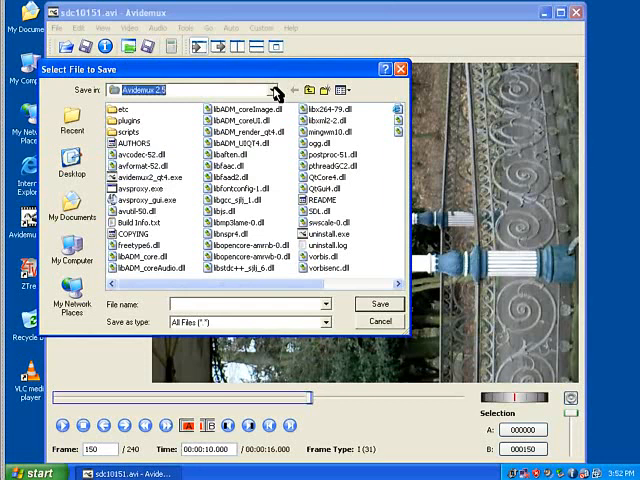
{"action": "left_click", "coordinate": [272, 90]}
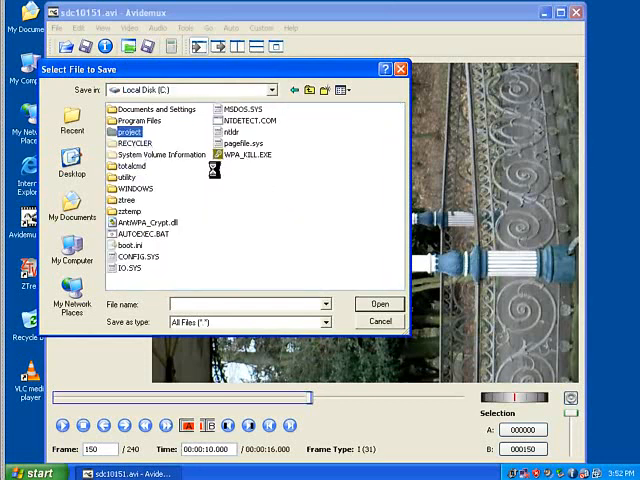
{"action": "double_click", "coordinate": [127, 131]}
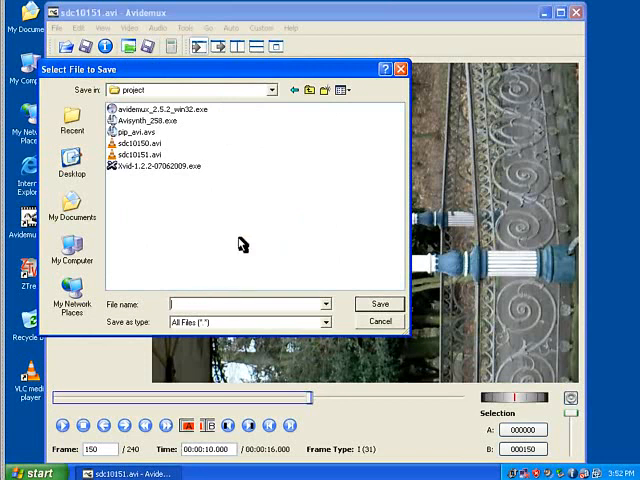
{"action": "type", "text": "b.avi"}
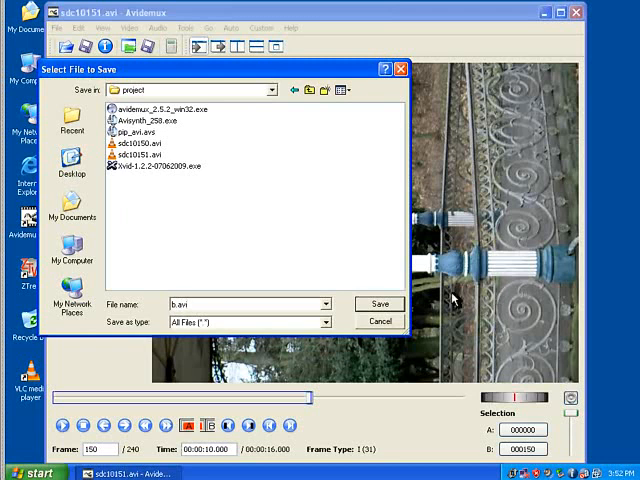
{"action": "left_click", "coordinate": [379, 303]}
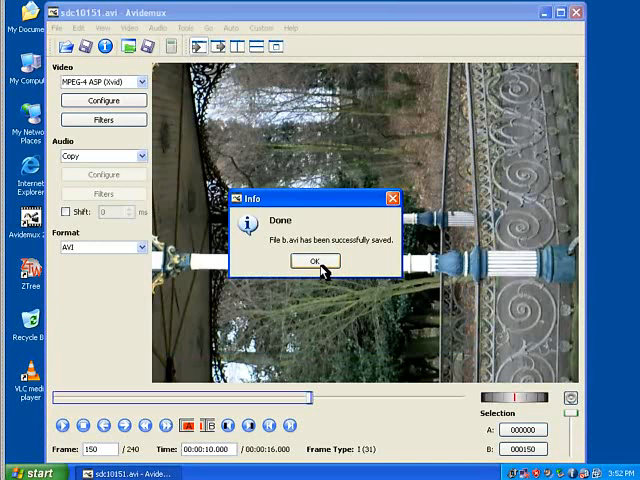
Dismiss the save confirmation and end the sdc10150.avi selection at frame 270.
{"action": "left_click", "coordinate": [315, 261]}
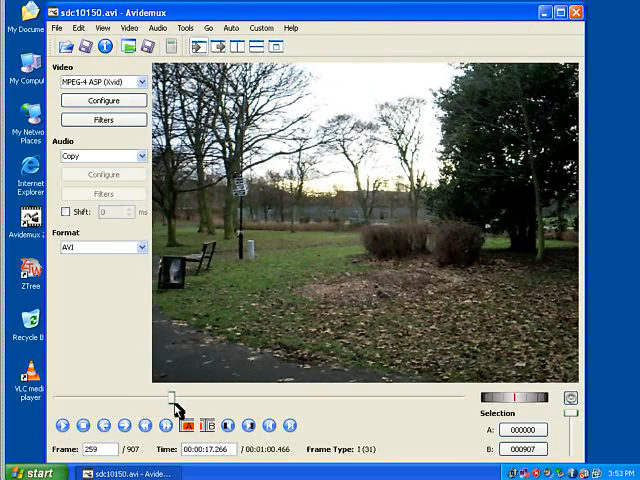
{"action": "left_click", "coordinate": [164, 425]}
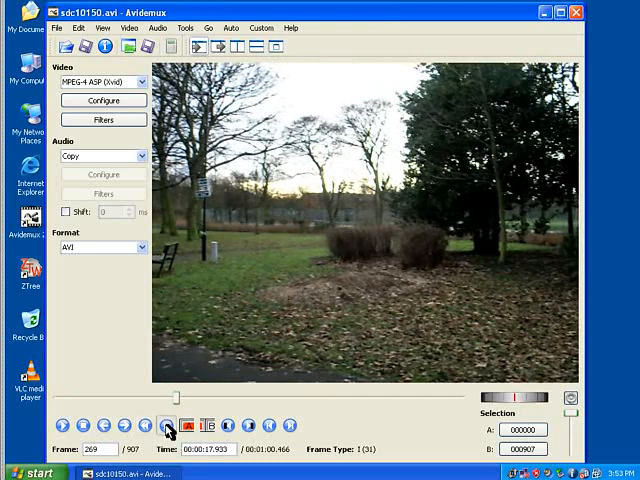
{"action": "left_click", "coordinate": [205, 424]}
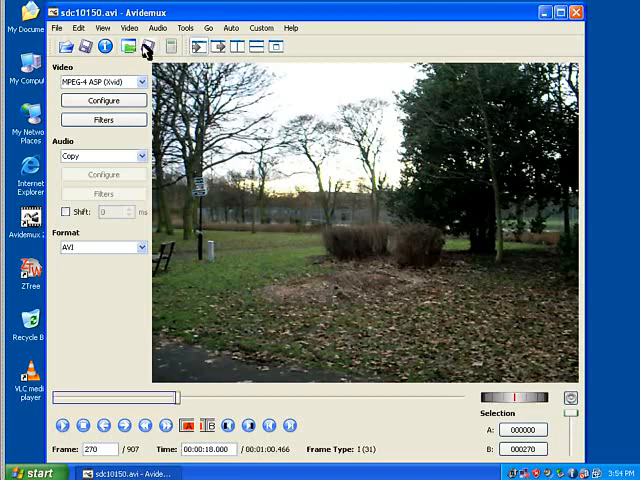
{"action": "mouse_move", "coordinate": [141, 48]}
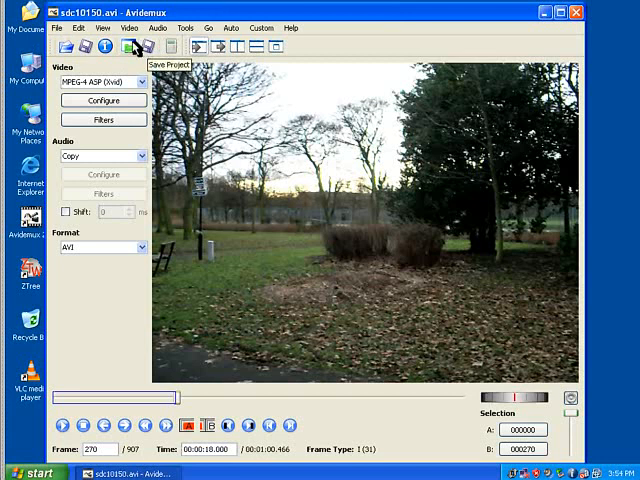
Save the selected frames 0–270 to C:\project as 1.avi.
{"action": "left_click", "coordinate": [130, 47]}
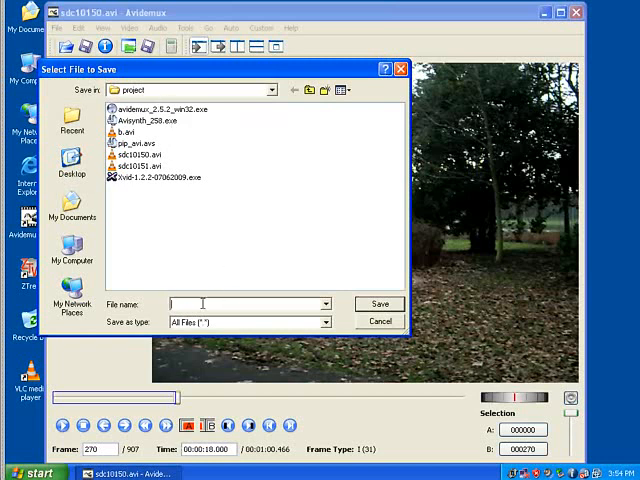
{"action": "type", "text": "1"}
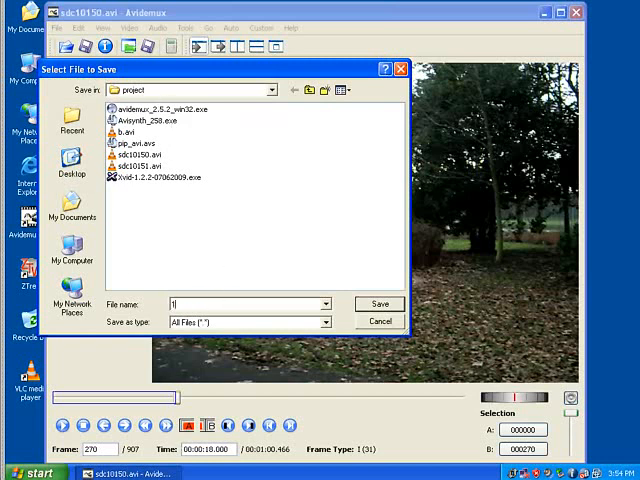
{"action": "type", "text": ".avi"}
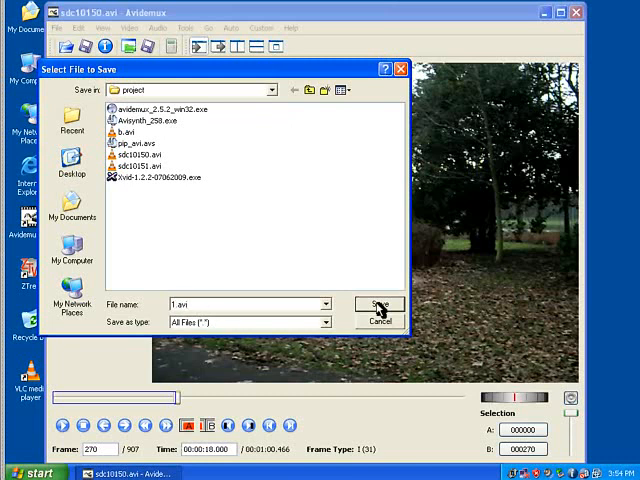
{"action": "left_click", "coordinate": [379, 304]}
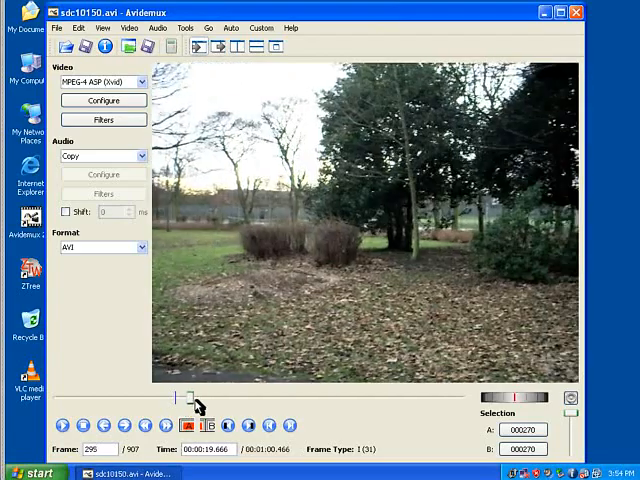
Select frames 270 to 420 of the park clip and save them as a.avi.
{"action": "left_click_drag", "start_coordinate": [175, 399], "coordinate": [228, 399]}
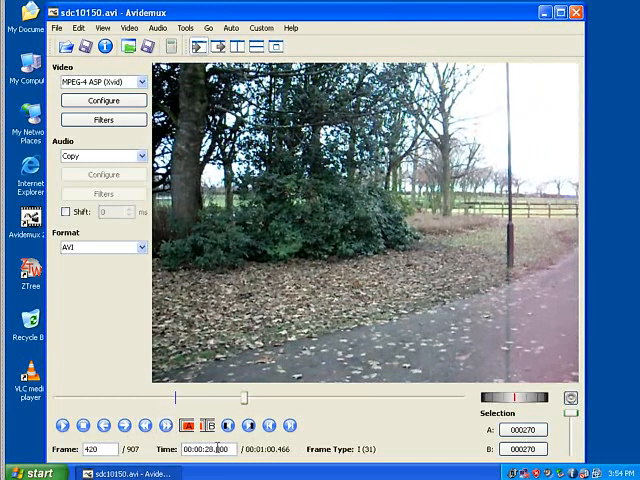
{"action": "left_click", "coordinate": [207, 425]}
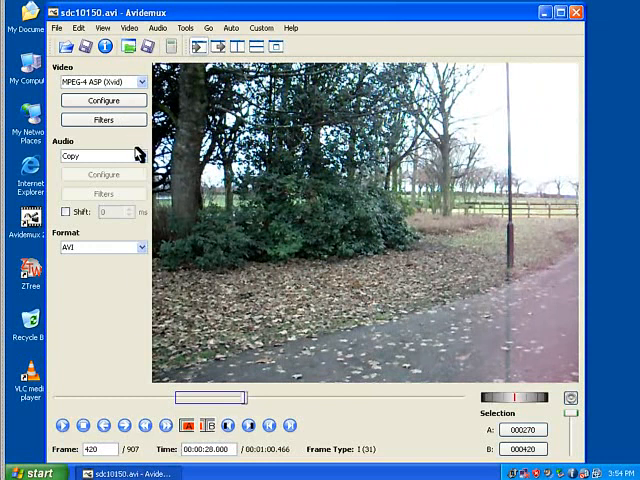
{"action": "left_click", "coordinate": [78, 47]}
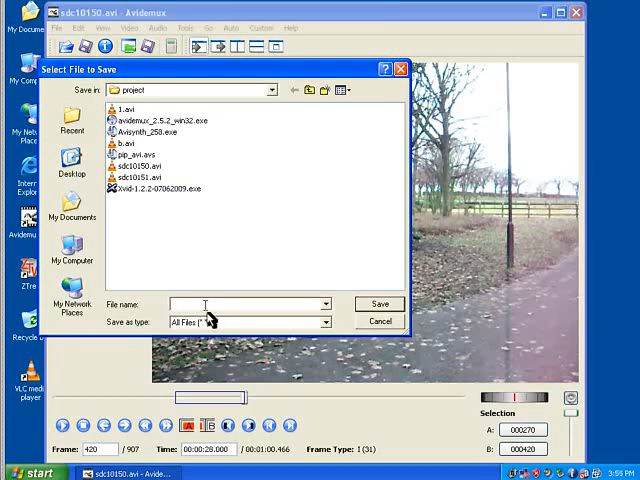
{"action": "type", "text": "a.avi"}
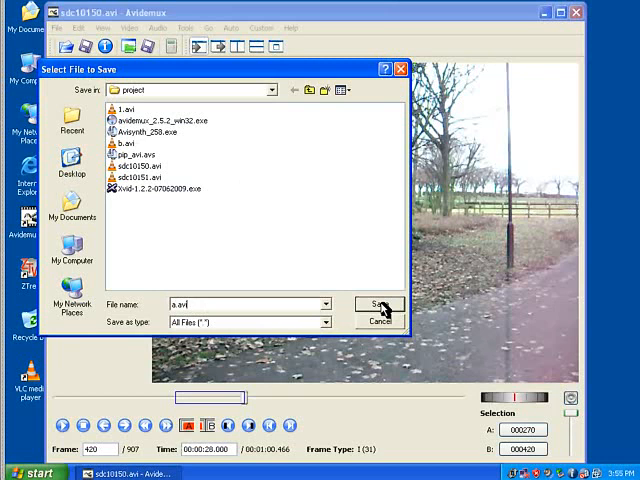
{"action": "left_click", "coordinate": [379, 305]}
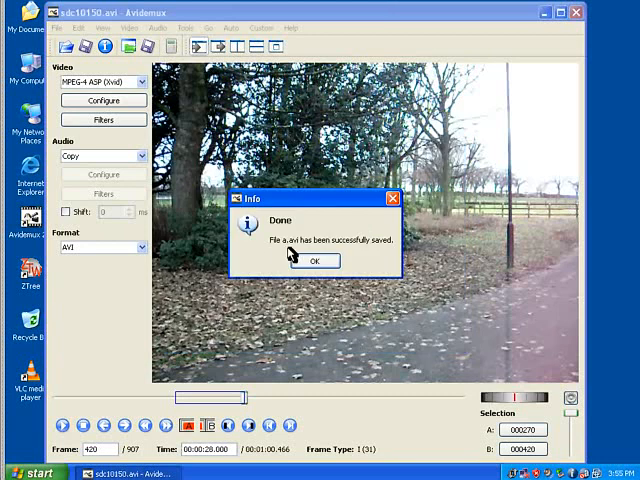
Dismiss the a.avi confirmation and save frames 420–903 as 3.avi.
{"action": "left_click", "coordinate": [315, 260]}
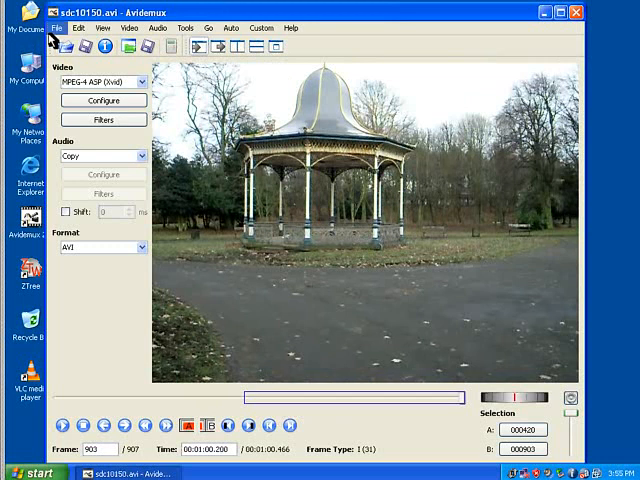
{"action": "mouse_move", "coordinate": [63, 42]}
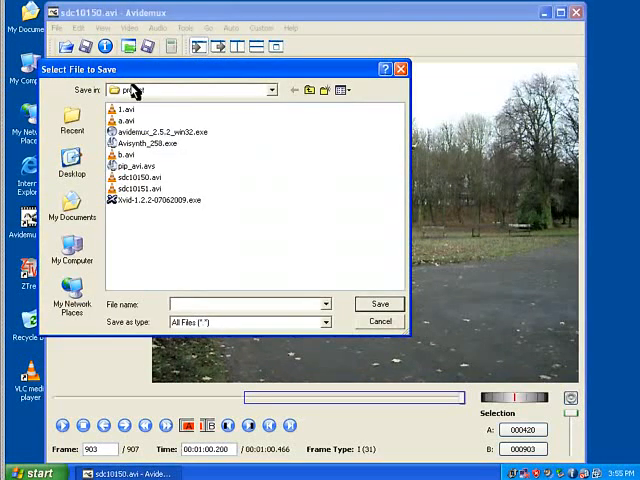
{"action": "left_click", "coordinate": [240, 304]}
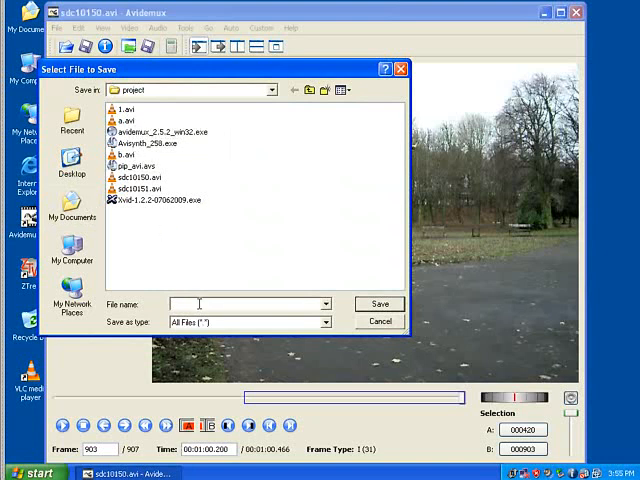
{"action": "type", "text": "3"}
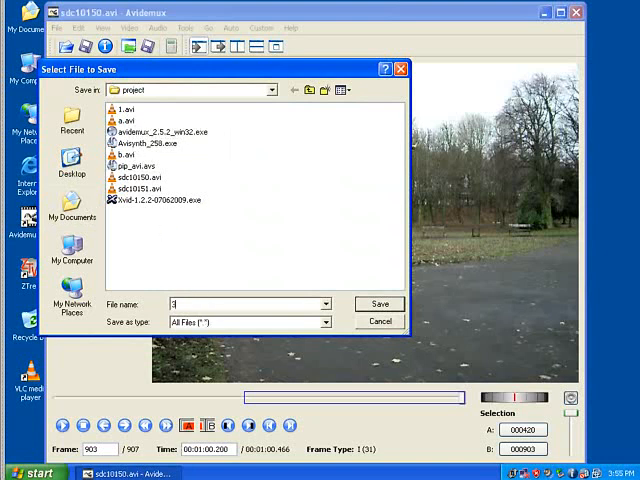
{"action": "type", "text": ".avi"}
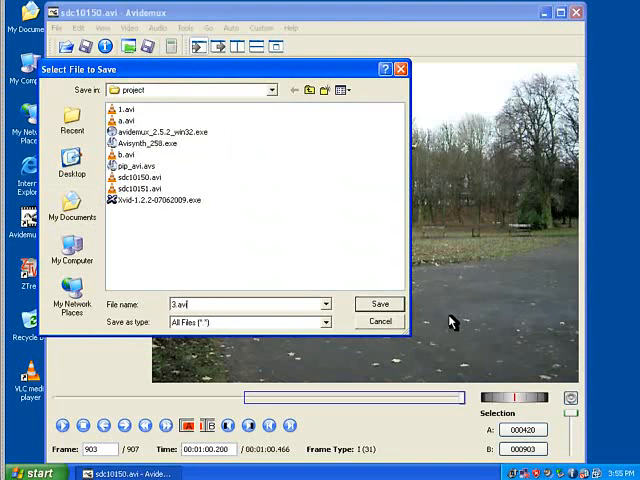
{"action": "left_click", "coordinate": [379, 304]}
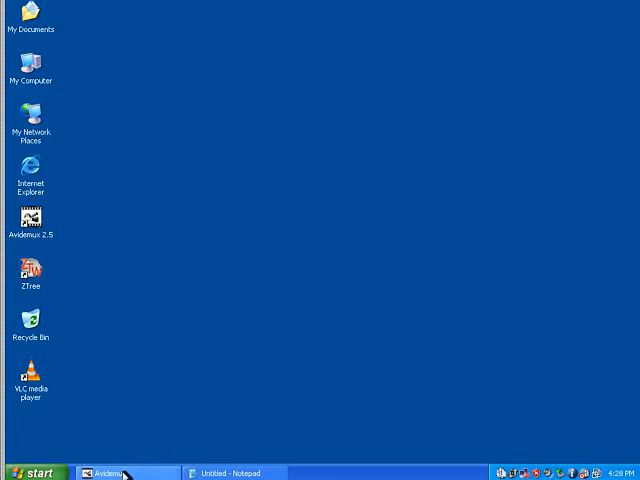
{"action": "mouse_move", "coordinate": [124, 473]}
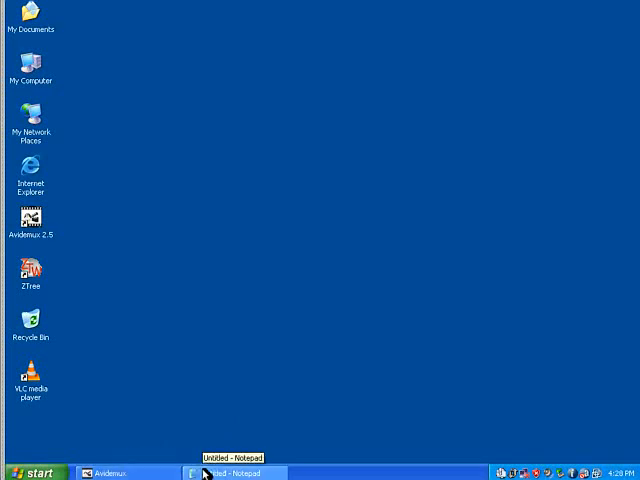
Restore Notepad, open the pip_avi.avs overlay script, then close it.
{"action": "left_click", "coordinate": [235, 473]}
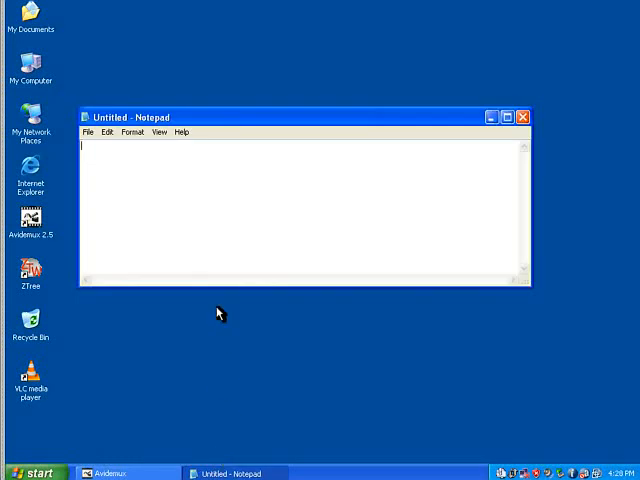
{"action": "left_click", "coordinate": [89, 131]}
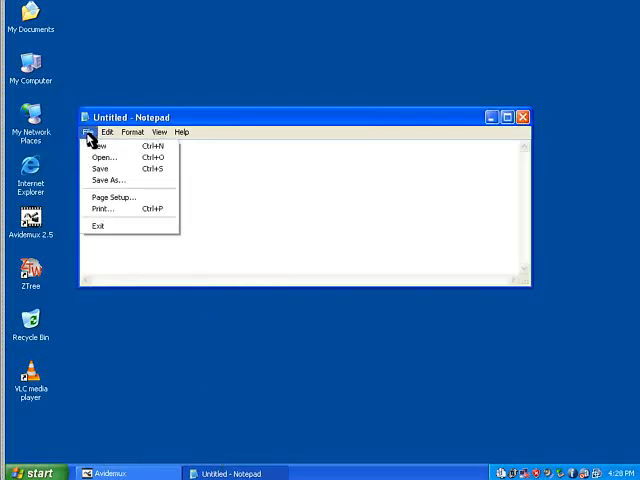
{"action": "left_click", "coordinate": [99, 157]}
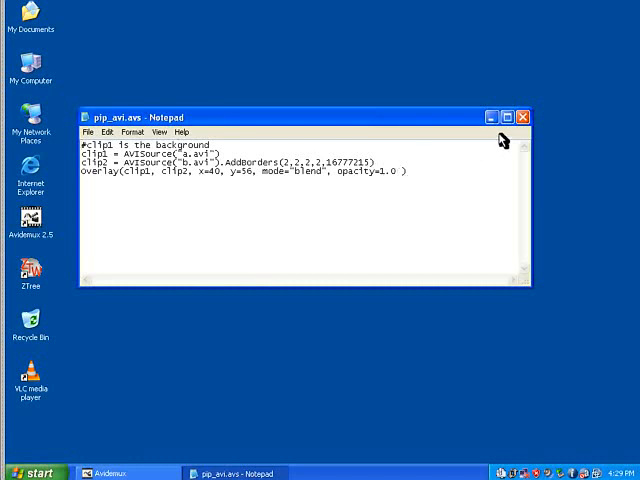
{"action": "left_click", "coordinate": [527, 117]}
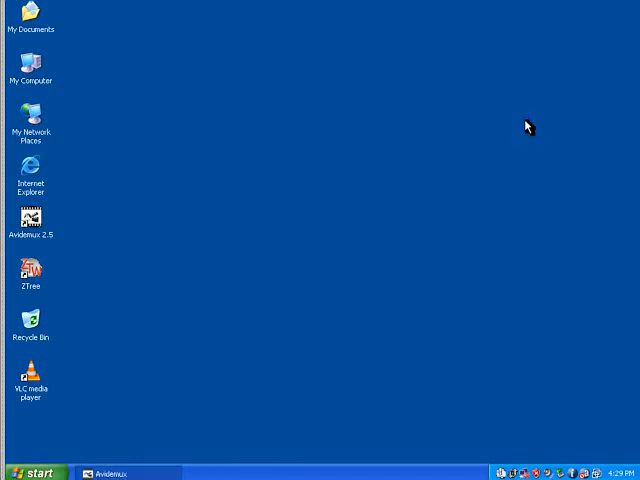
Launch Avisynth Proxy GUI, create a proxy for pip_avi.avs, and minimize its window.
{"action": "left_click", "coordinate": [38, 472]}
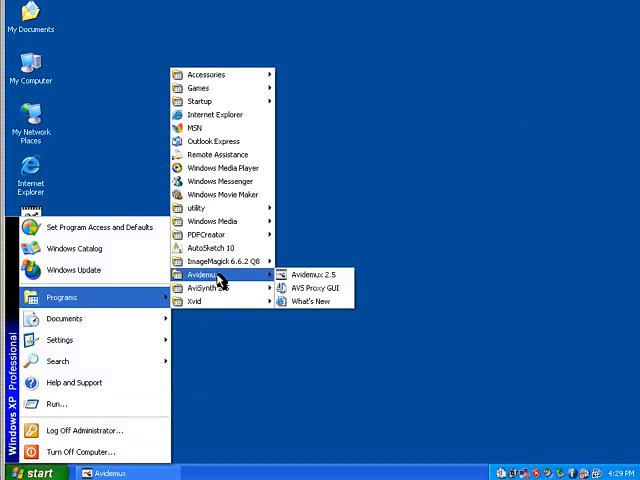
{"action": "mouse_move", "coordinate": [335, 290]}
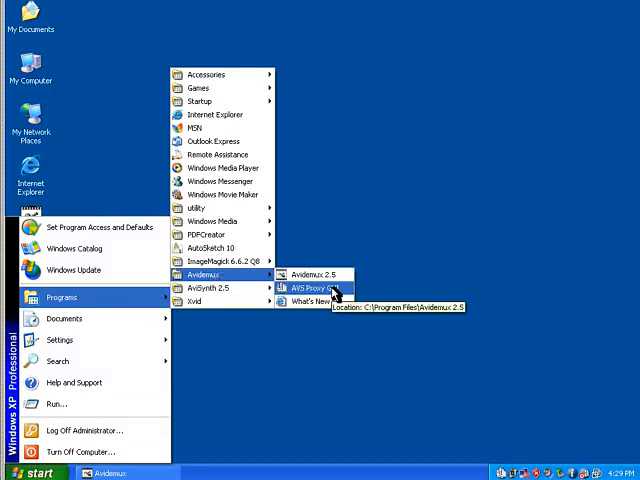
{"action": "left_click", "coordinate": [305, 288]}
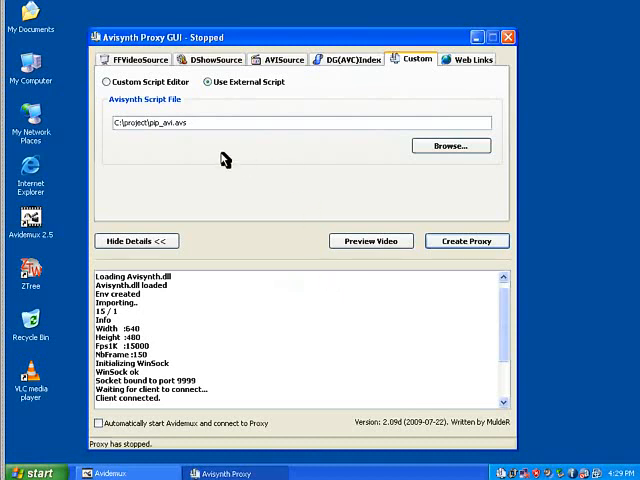
{"action": "mouse_move", "coordinate": [175, 180]}
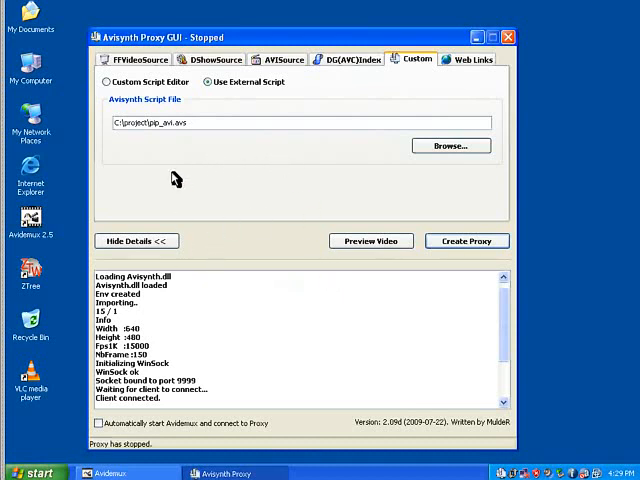
{"action": "left_click", "coordinate": [450, 145]}
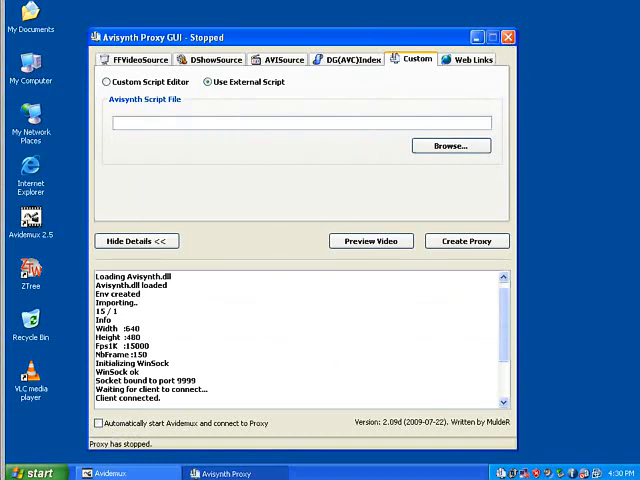
{"action": "left_click", "coordinate": [466, 241]}
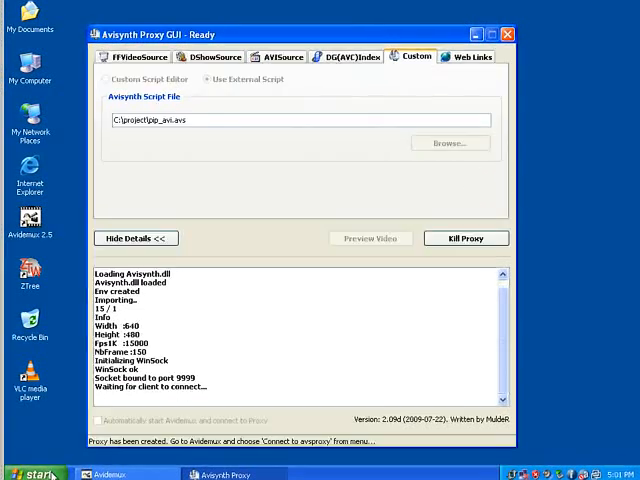
{"action": "mouse_move", "coordinate": [463, 38]}
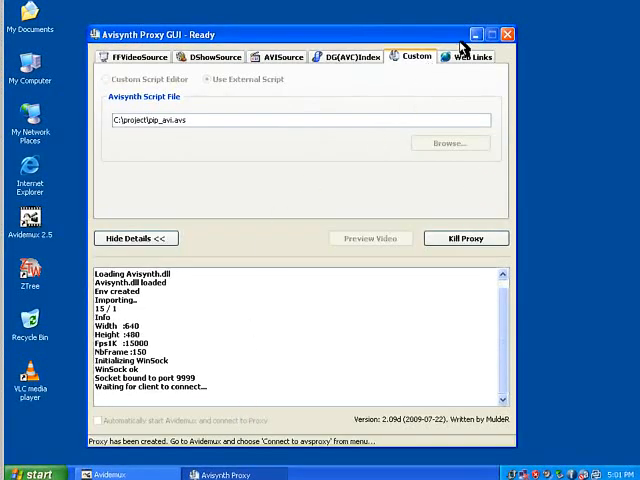
{"action": "left_click", "coordinate": [512, 33]}
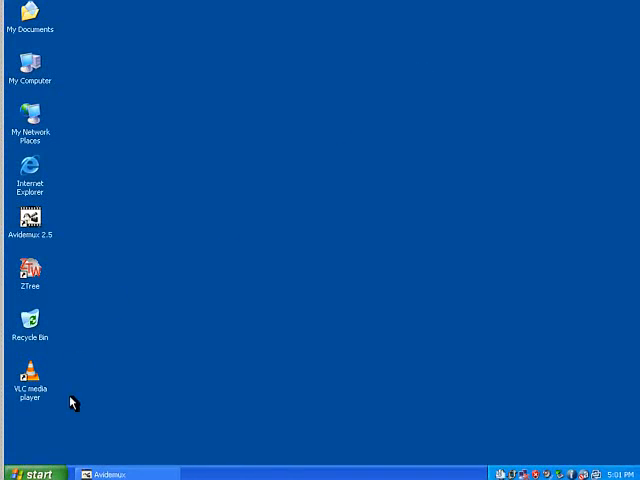
Load the picture-in-picture video through avsproxy and save it as 2.avi.
{"action": "left_click", "coordinate": [112, 471]}
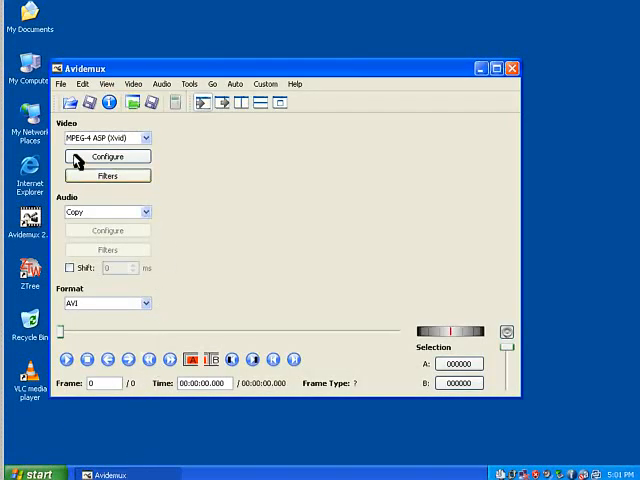
{"action": "left_click", "coordinate": [62, 83]}
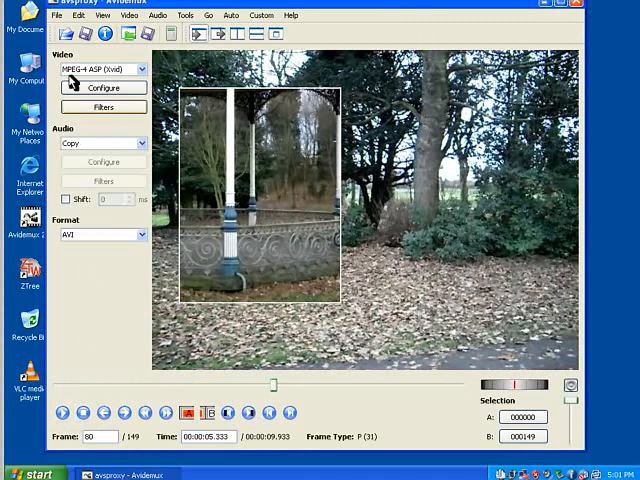
{"action": "left_click", "coordinate": [58, 15]}
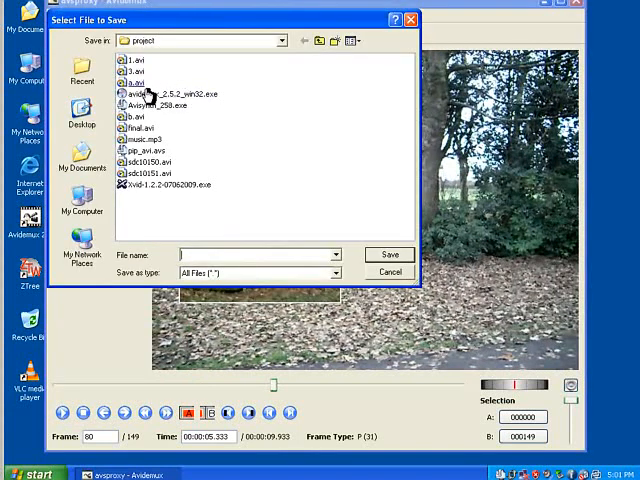
{"action": "type", "text": "3"}
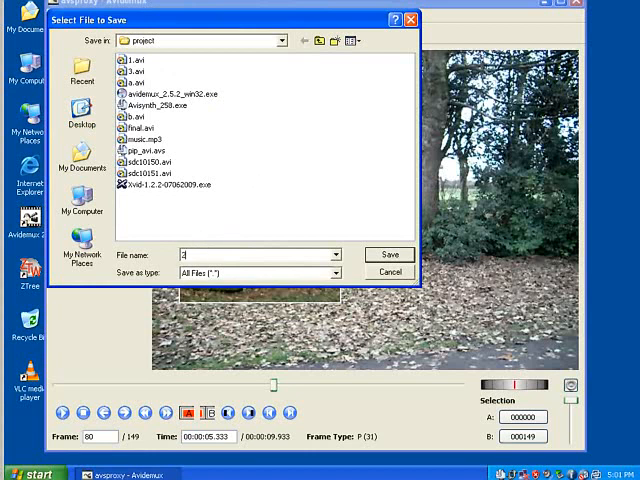
{"action": "type", "text": ".avi"}
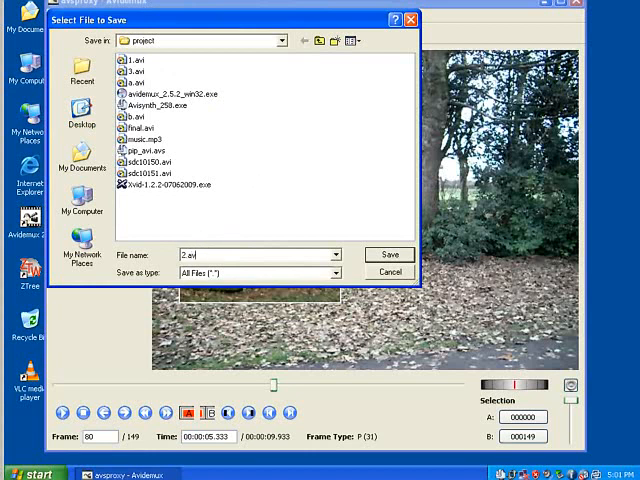
{"action": "left_click", "coordinate": [388, 254]}
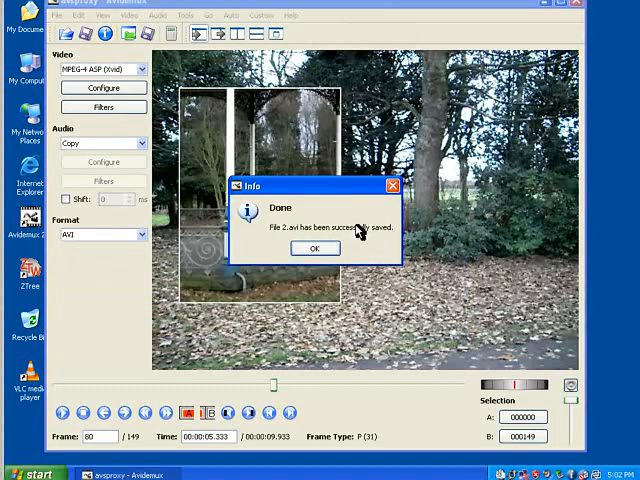
{"action": "left_click", "coordinate": [315, 248]}
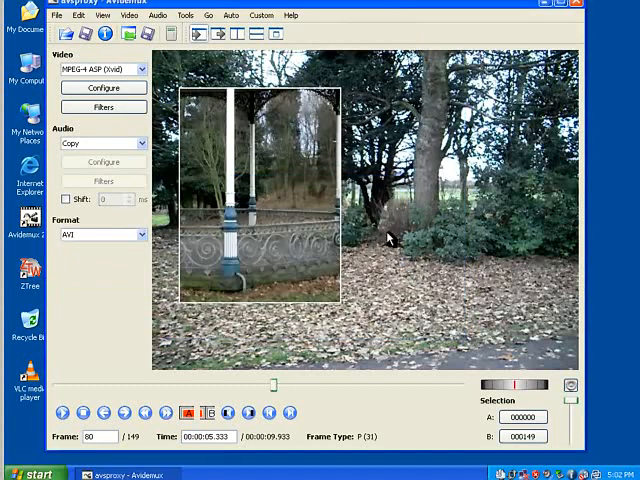
{"action": "mouse_move", "coordinate": [410, 21]}
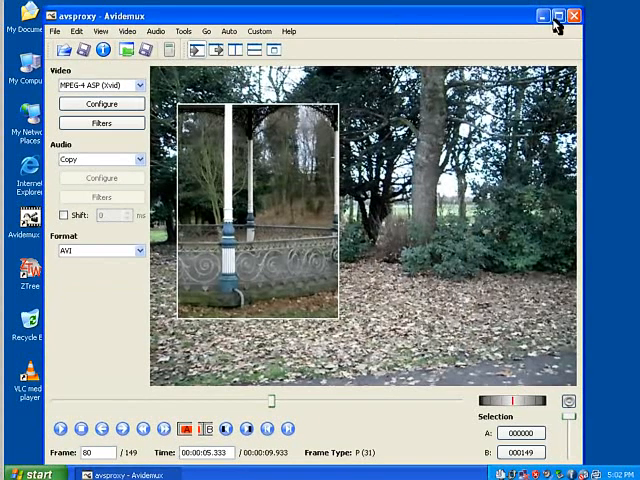
Close Avidemux and dismiss the avsproxy crash error.
{"action": "left_click", "coordinate": [564, 17]}
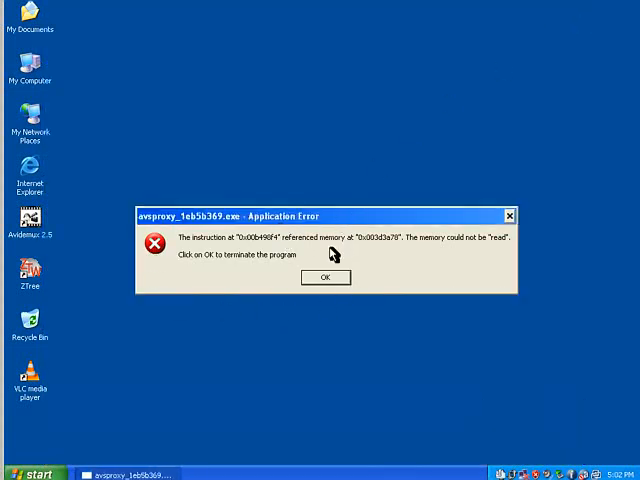
{"action": "left_click", "coordinate": [325, 277]}
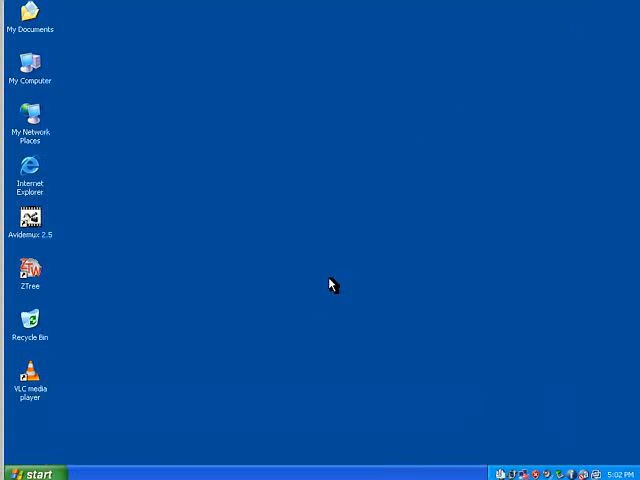
{"action": "mouse_move", "coordinate": [210, 373]}
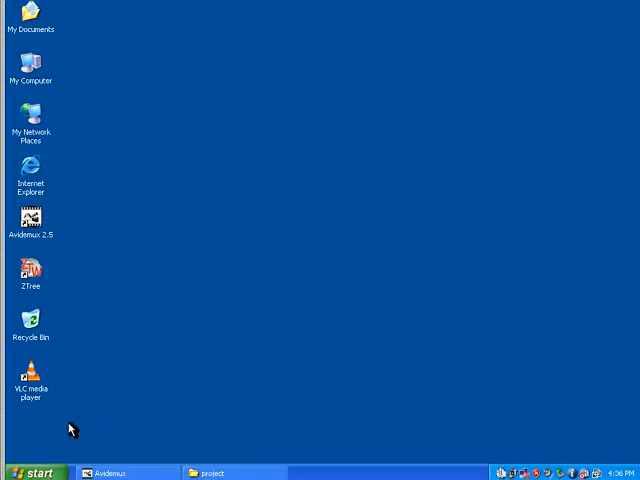
{"action": "mouse_move", "coordinate": [140, 474]}
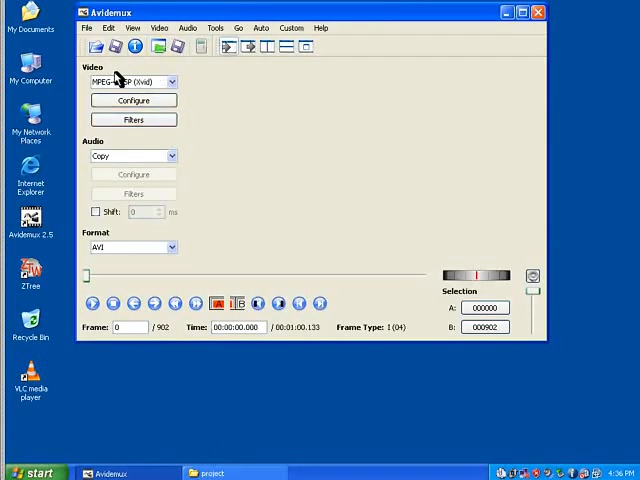
{"action": "left_click", "coordinate": [133, 100]}
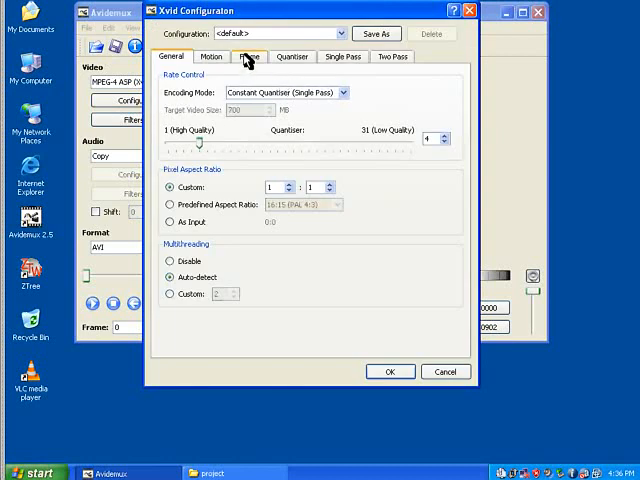
{"action": "left_click", "coordinate": [247, 56]}
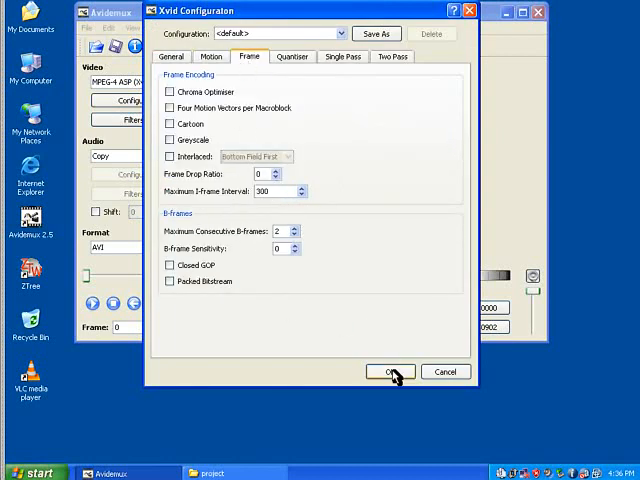
{"action": "left_click", "coordinate": [389, 371]}
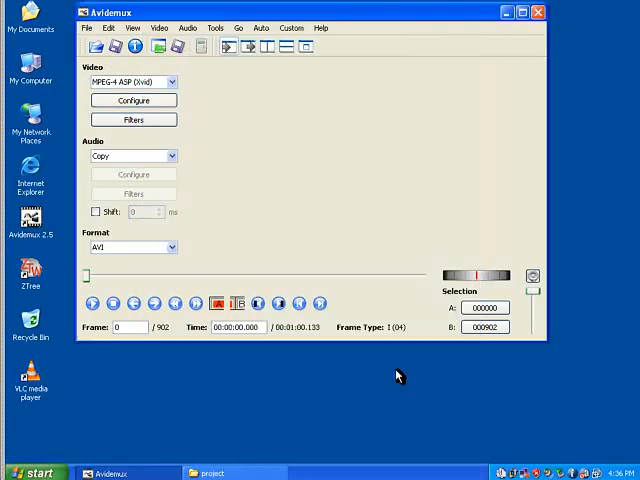
{"action": "mouse_move", "coordinate": [215, 472]}
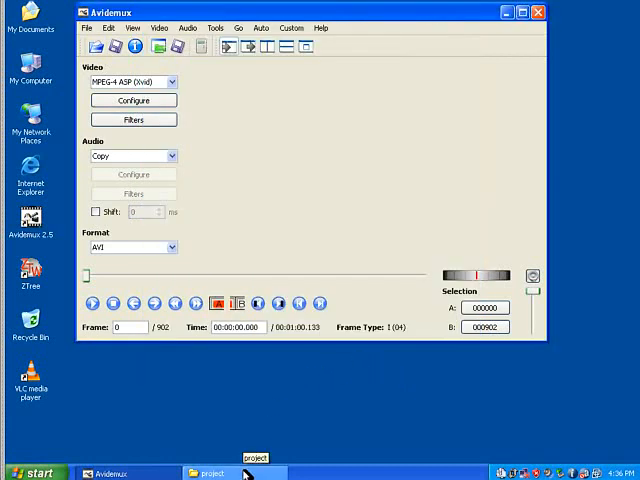
Restore the project folder, select 1.avi, 2.avi and 3.avi for Avidemux, then close Explorer.
{"action": "left_click", "coordinate": [207, 473]}
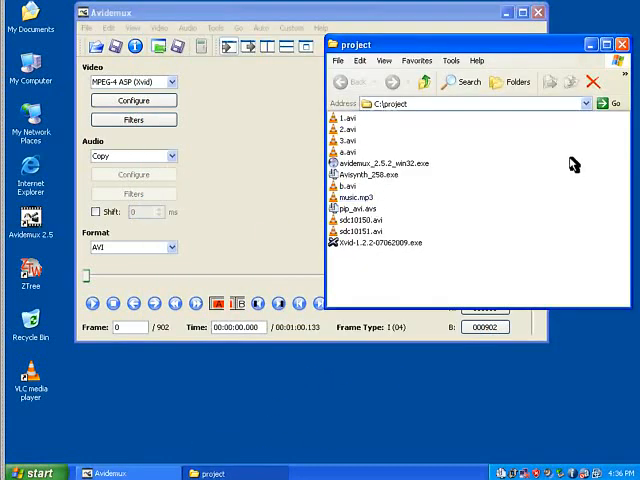
{"action": "mouse_move", "coordinate": [370, 127]}
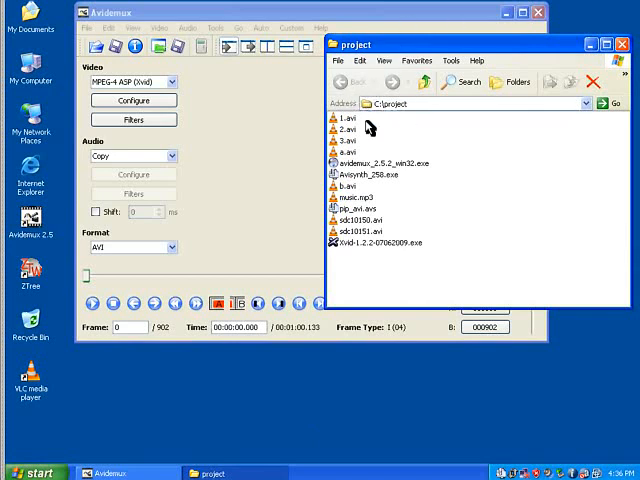
{"action": "left_click", "coordinate": [346, 118]}
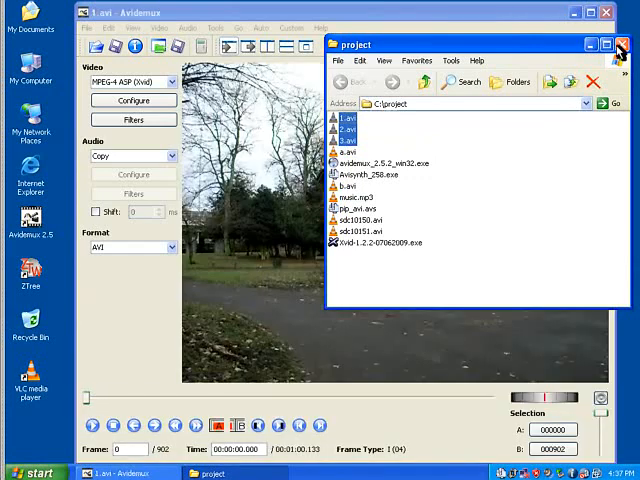
{"action": "left_click", "coordinate": [625, 40]}
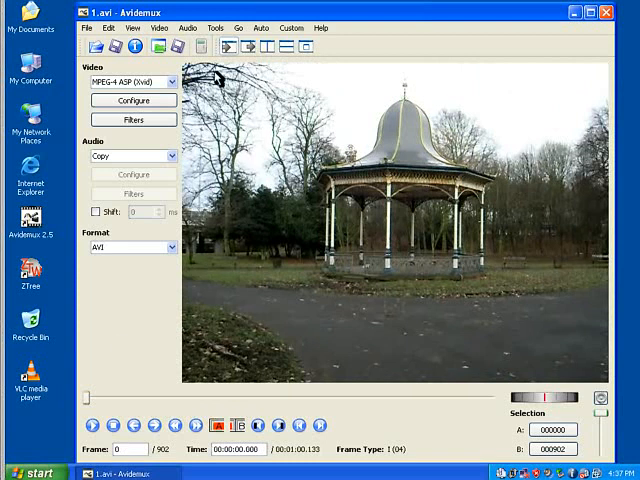
Encode audio as MP3 (lame) with C:\project\music.mp3 as the external MP3 main track.
{"action": "left_click", "coordinate": [172, 156]}
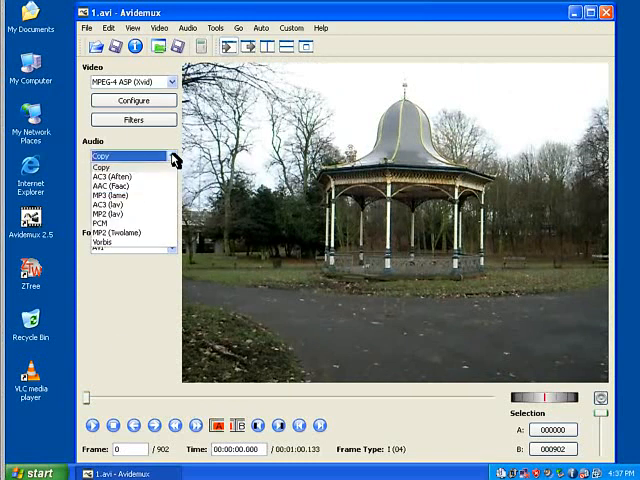
{"action": "mouse_move", "coordinate": [130, 196]}
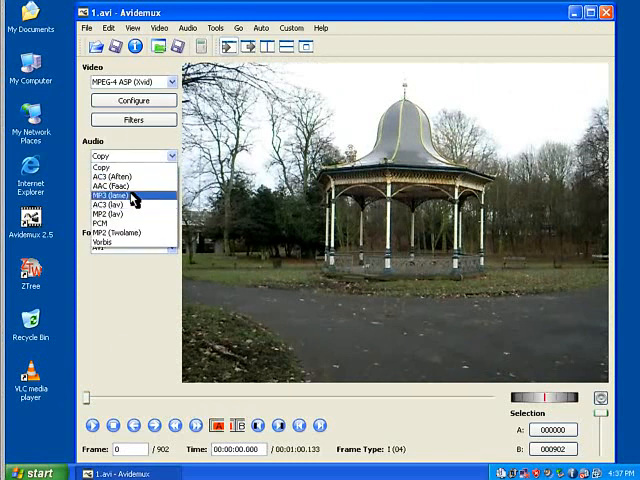
{"action": "left_click", "coordinate": [115, 193]}
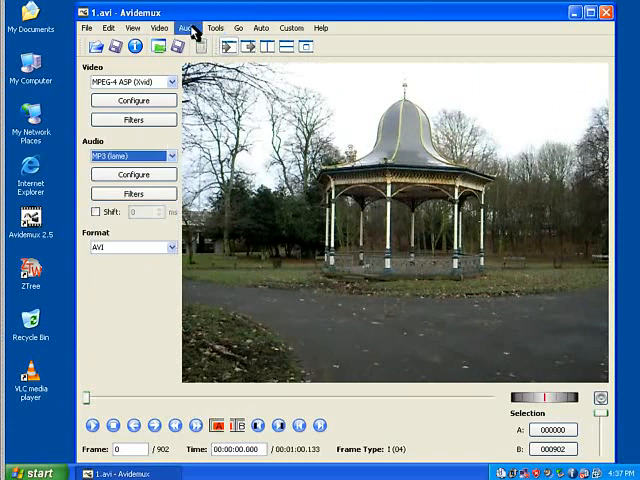
{"action": "left_click", "coordinate": [188, 27]}
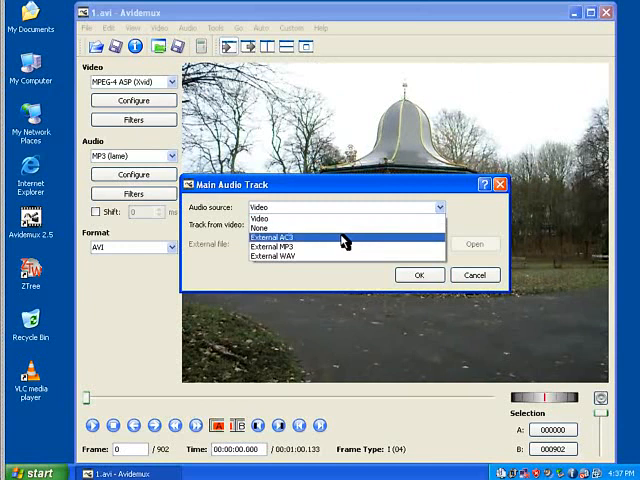
{"action": "left_click", "coordinate": [278, 246]}
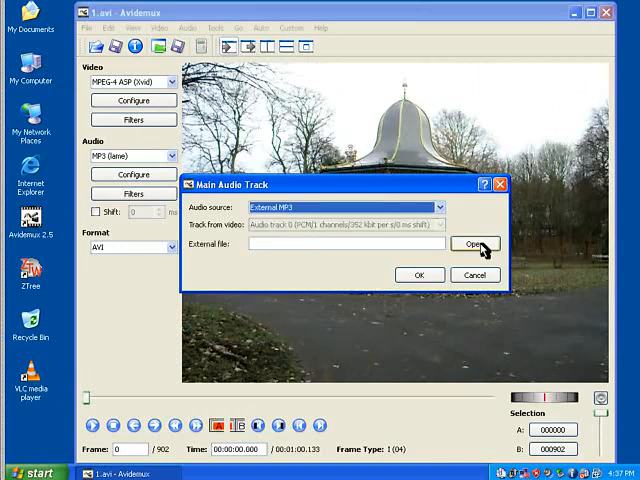
{"action": "left_click", "coordinate": [475, 247]}
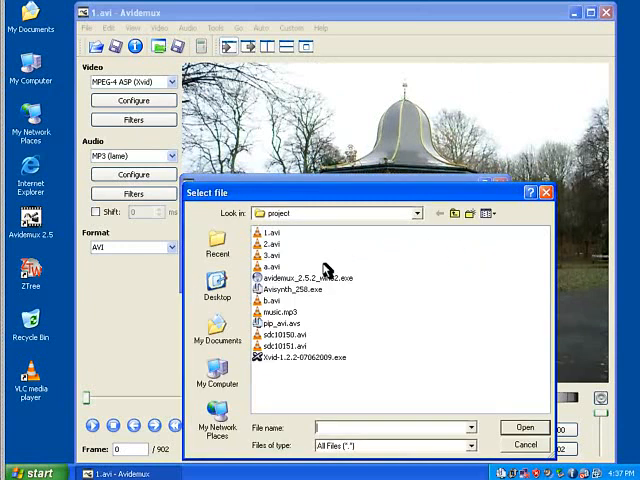
{"action": "left_click", "coordinate": [523, 427]}
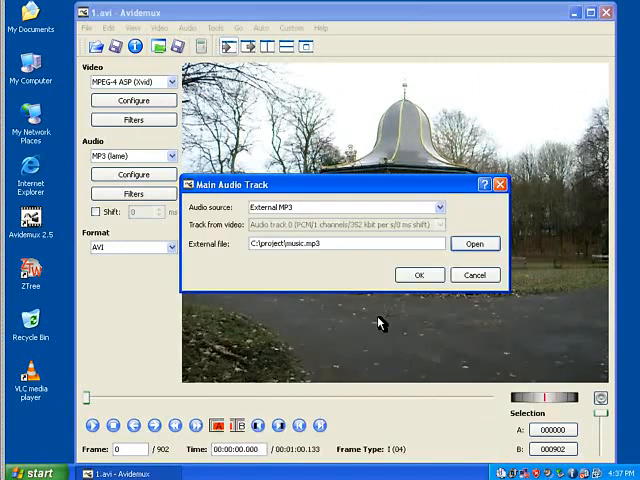
{"action": "left_click", "coordinate": [419, 274]}
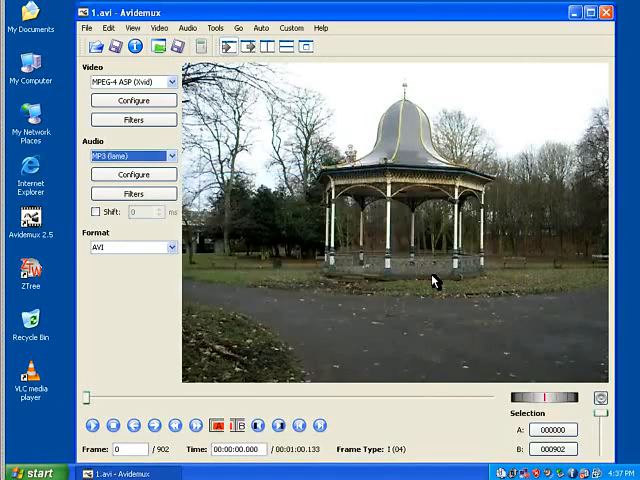
{"action": "mouse_move", "coordinate": [138, 139]}
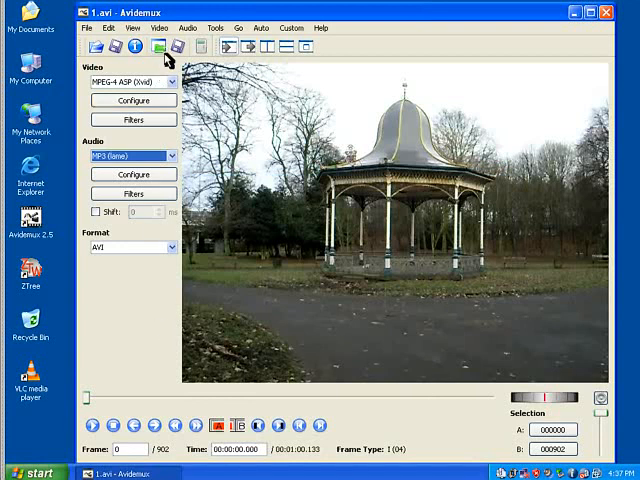
Save the video as final.avi and dismiss the Done notice.
{"action": "left_click", "coordinate": [157, 46]}
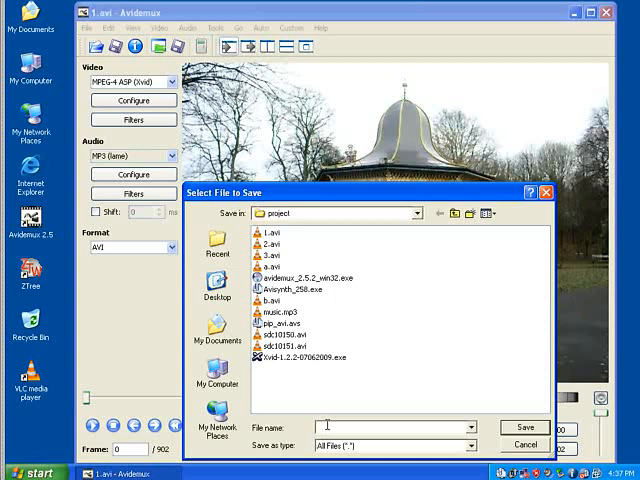
{"action": "type", "text": "final.a"}
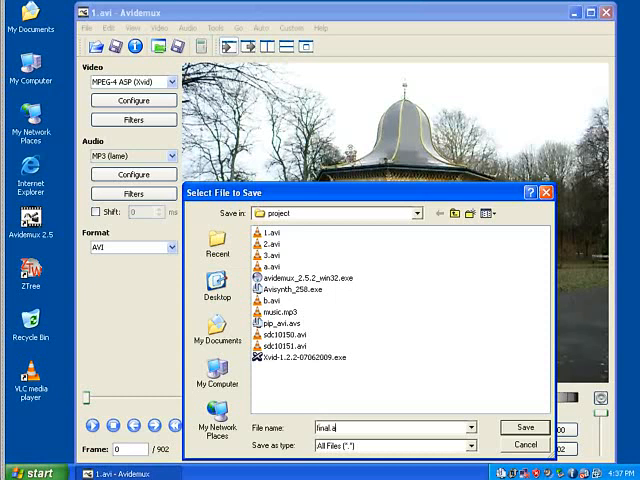
{"action": "type", "text": "vi"}
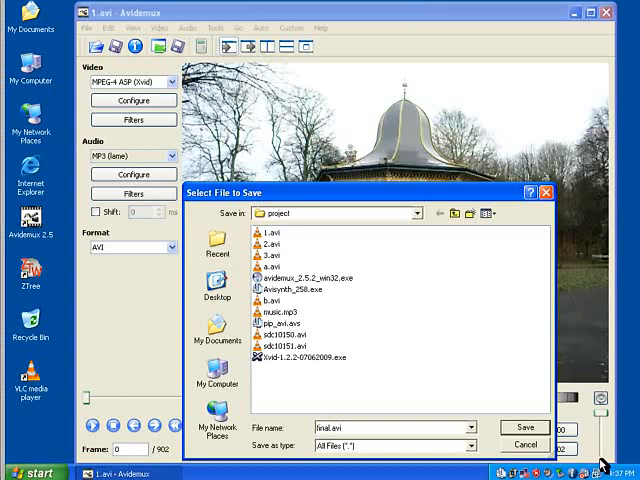
{"action": "left_click", "coordinate": [523, 426]}
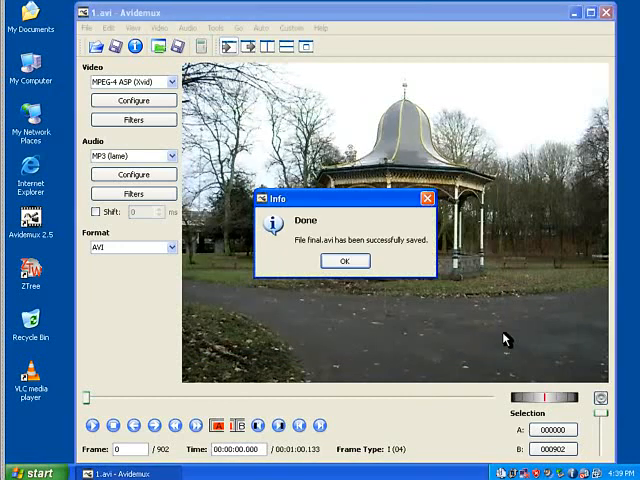
{"action": "left_click", "coordinate": [345, 260]}
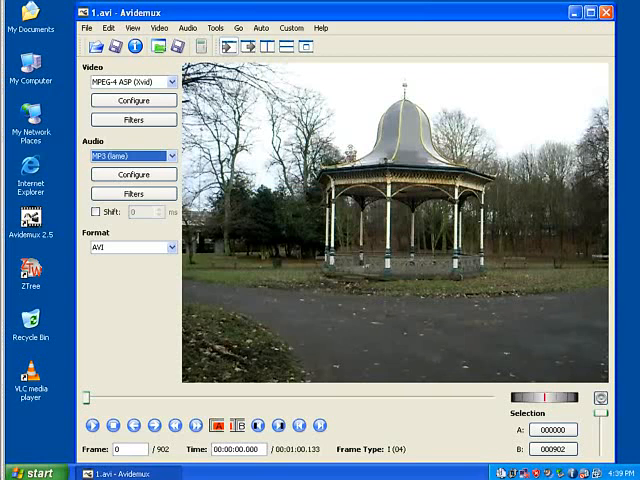
{"action": "mouse_move", "coordinate": [606, 14]}
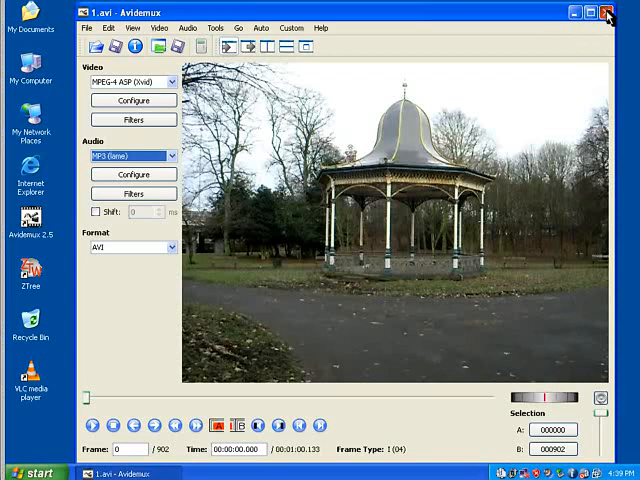
Close Avidemux, launch VLC, and play final.avi from the project folder.
{"action": "left_click", "coordinate": [608, 11]}
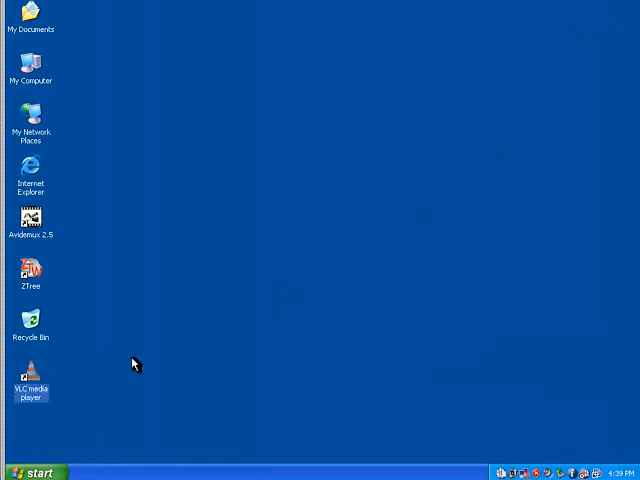
{"action": "double_click", "coordinate": [31, 370]}
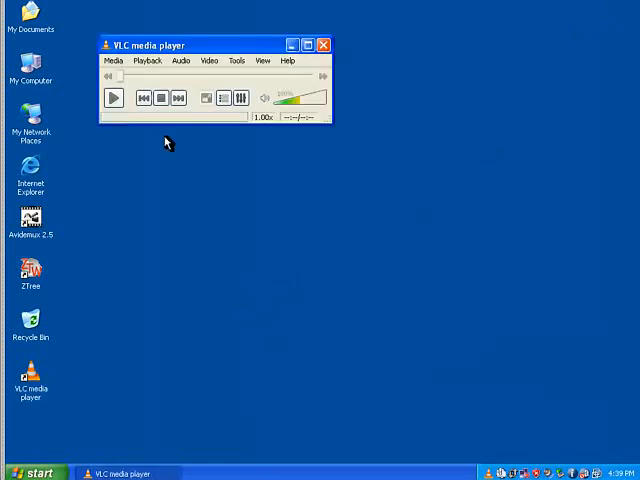
{"action": "left_click", "coordinate": [114, 61]}
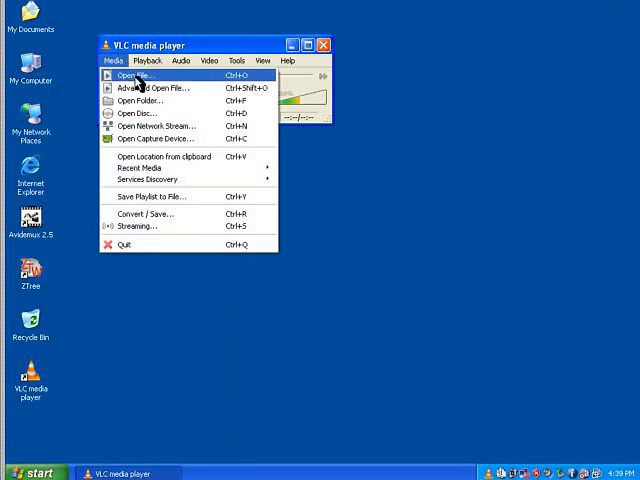
{"action": "left_click", "coordinate": [135, 75]}
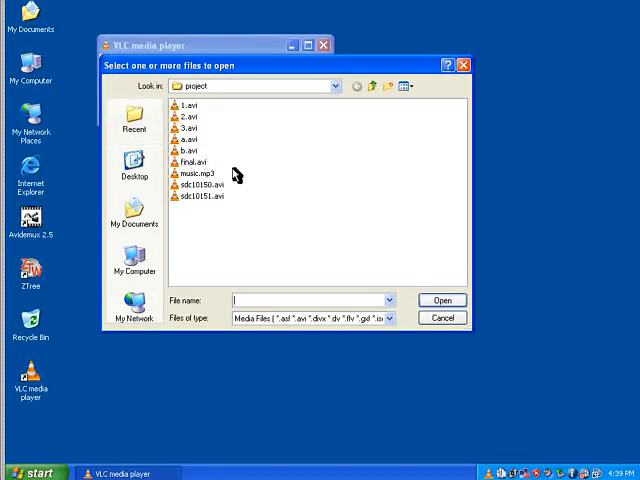
{"action": "double_click", "coordinate": [186, 161]}
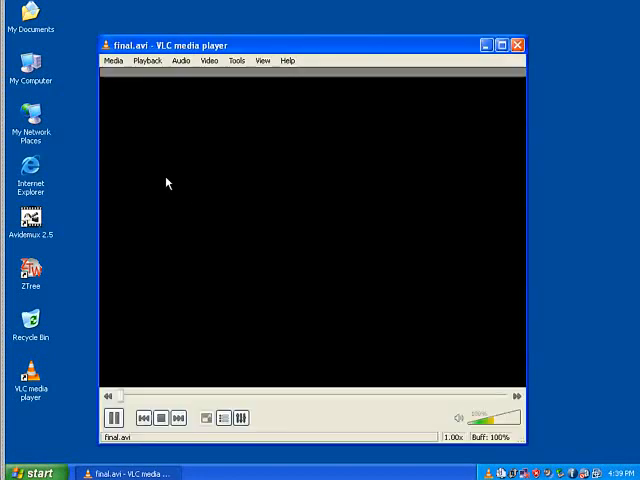